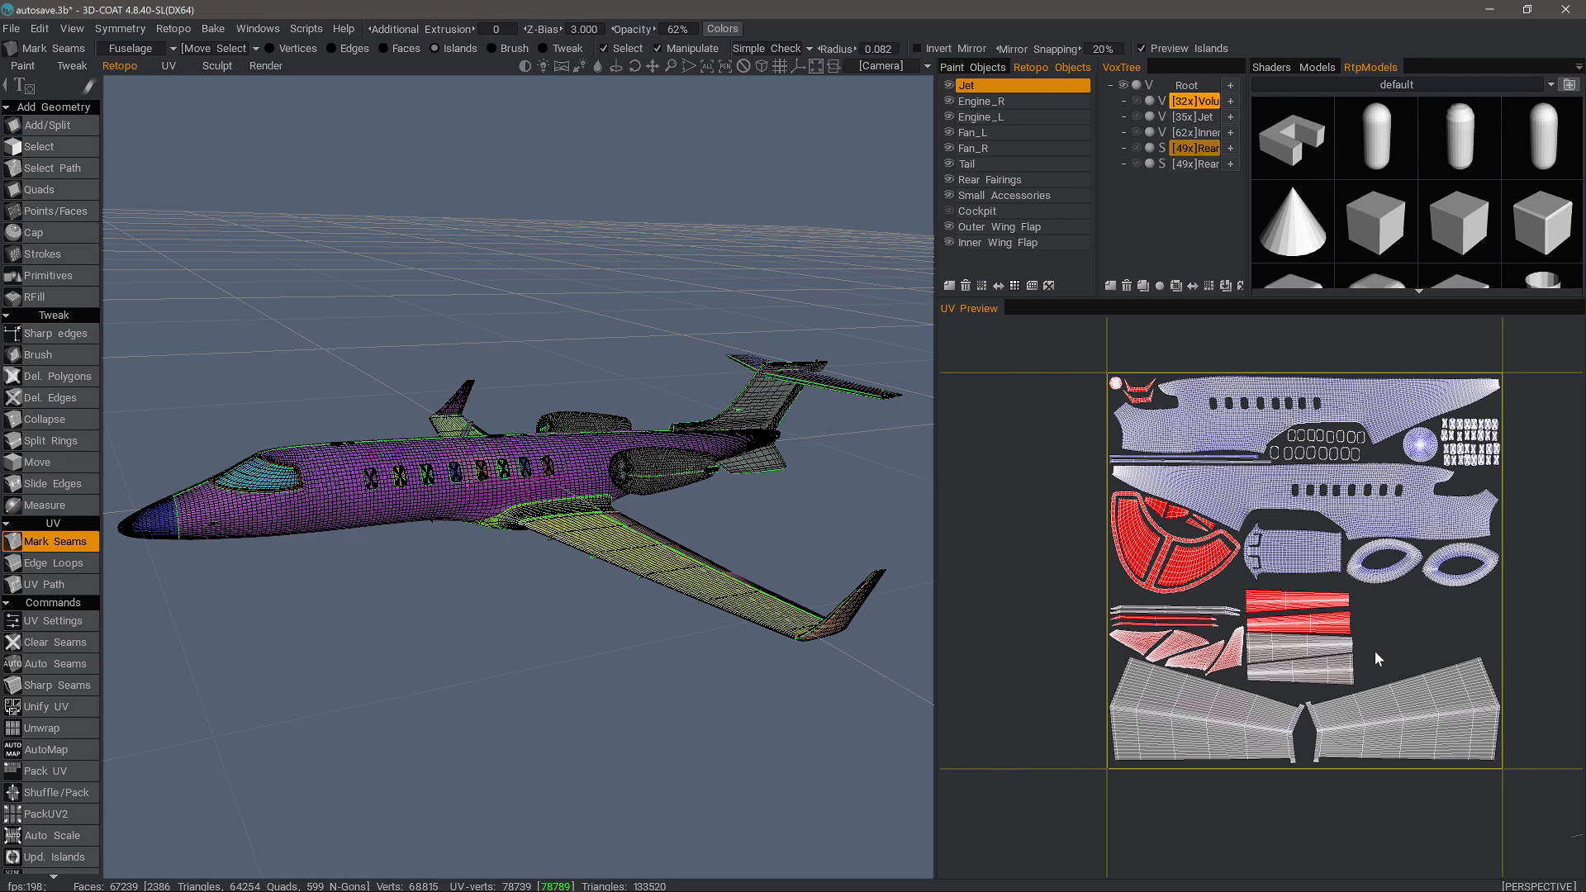
mouse_move(1394, 629)
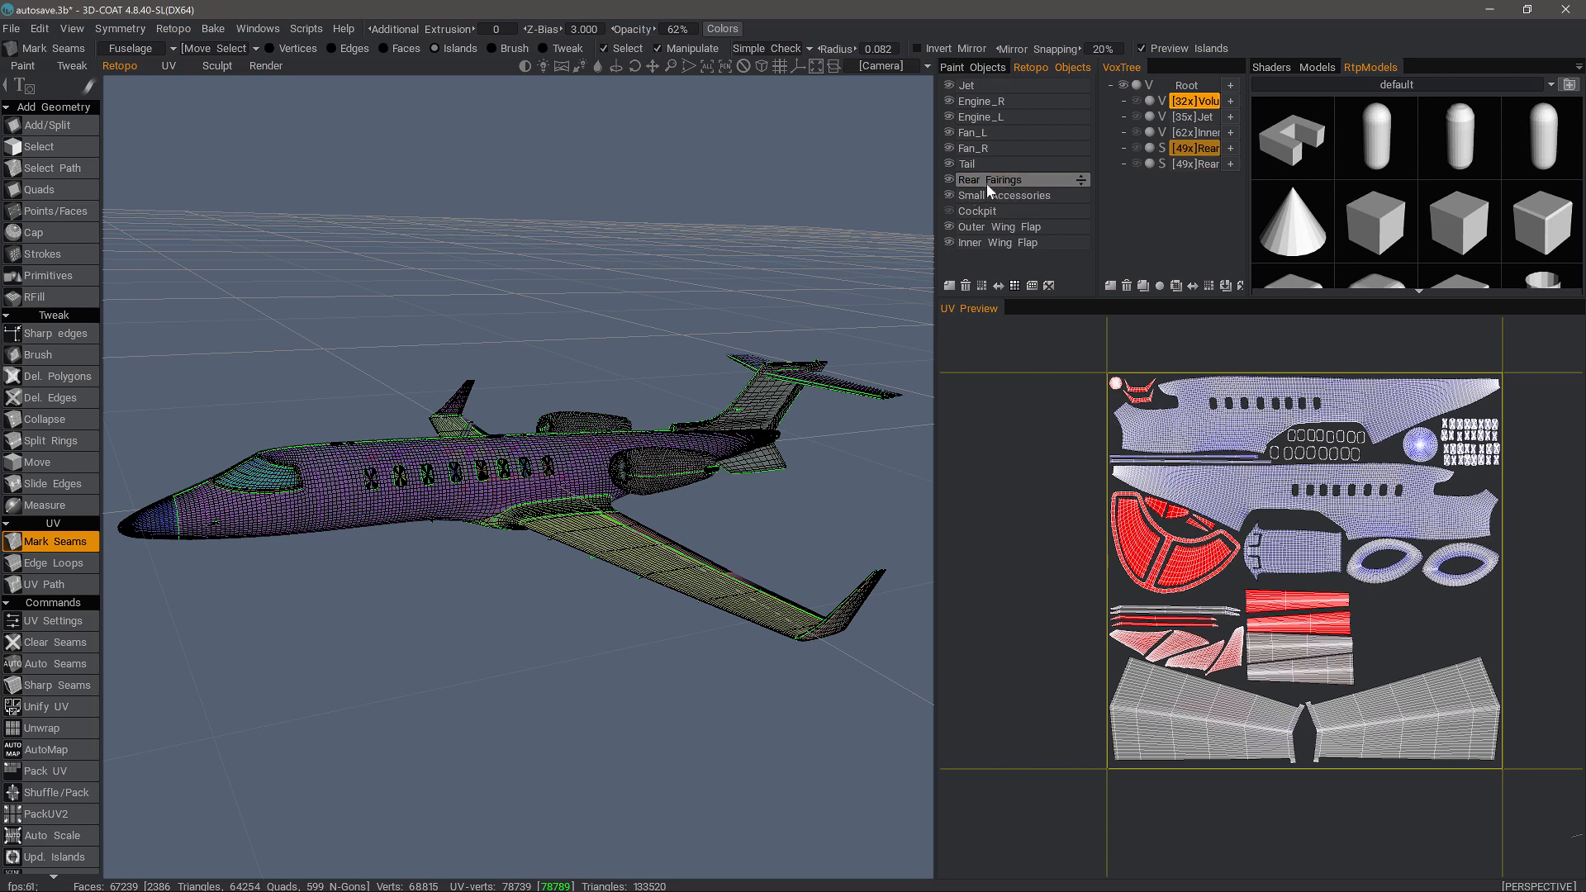
Select the Rear Fairings retopo layer and Alt-isolate it so only the fairing mesh shows
left_click(1012, 179)
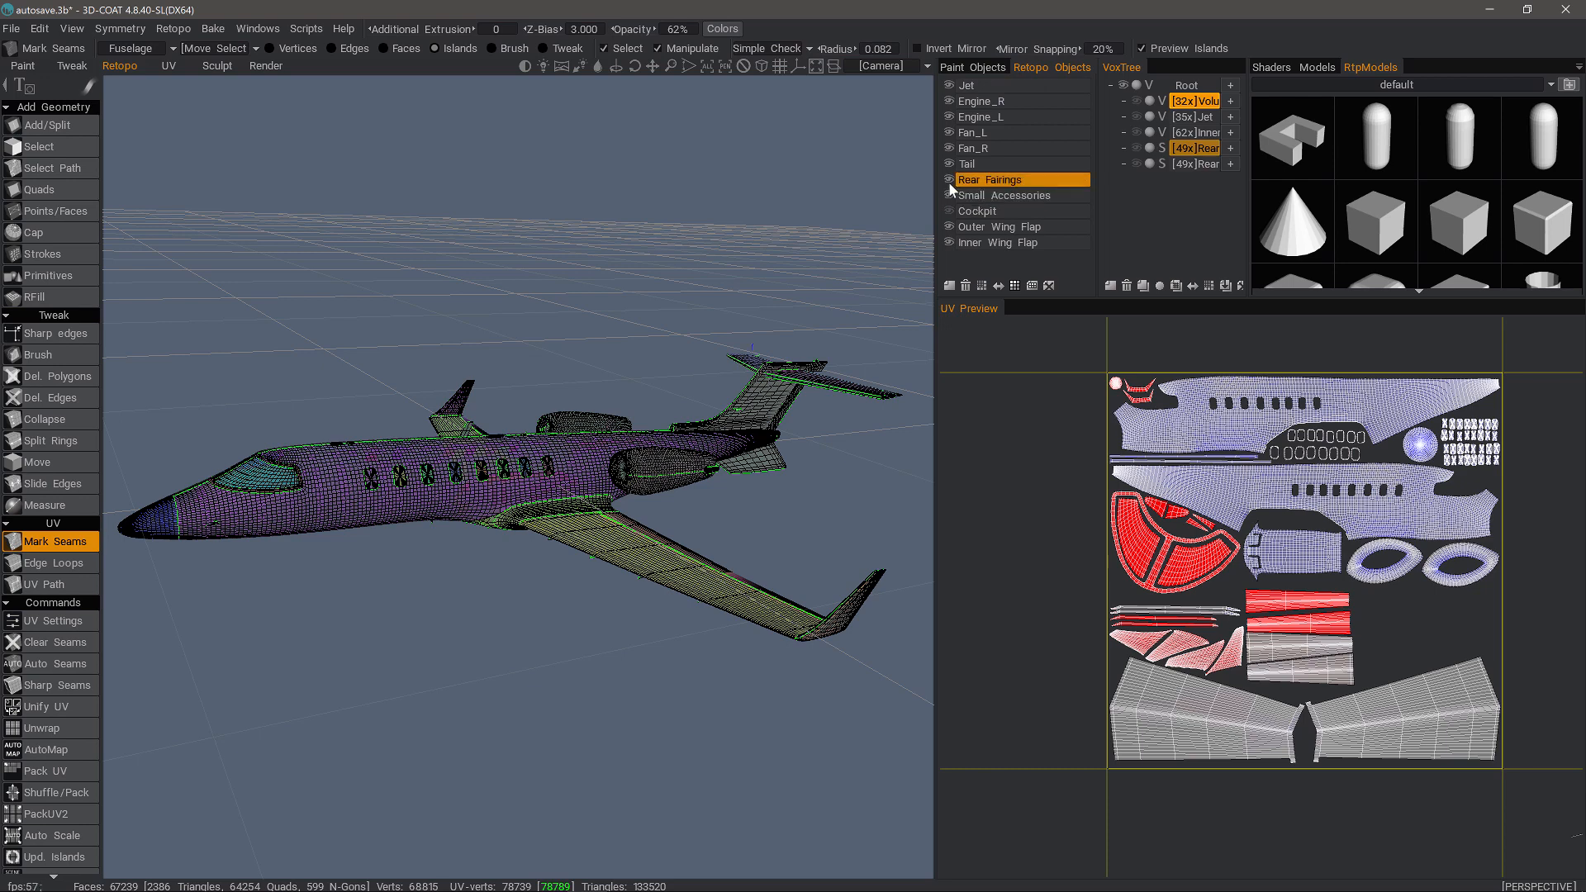
key("alt")
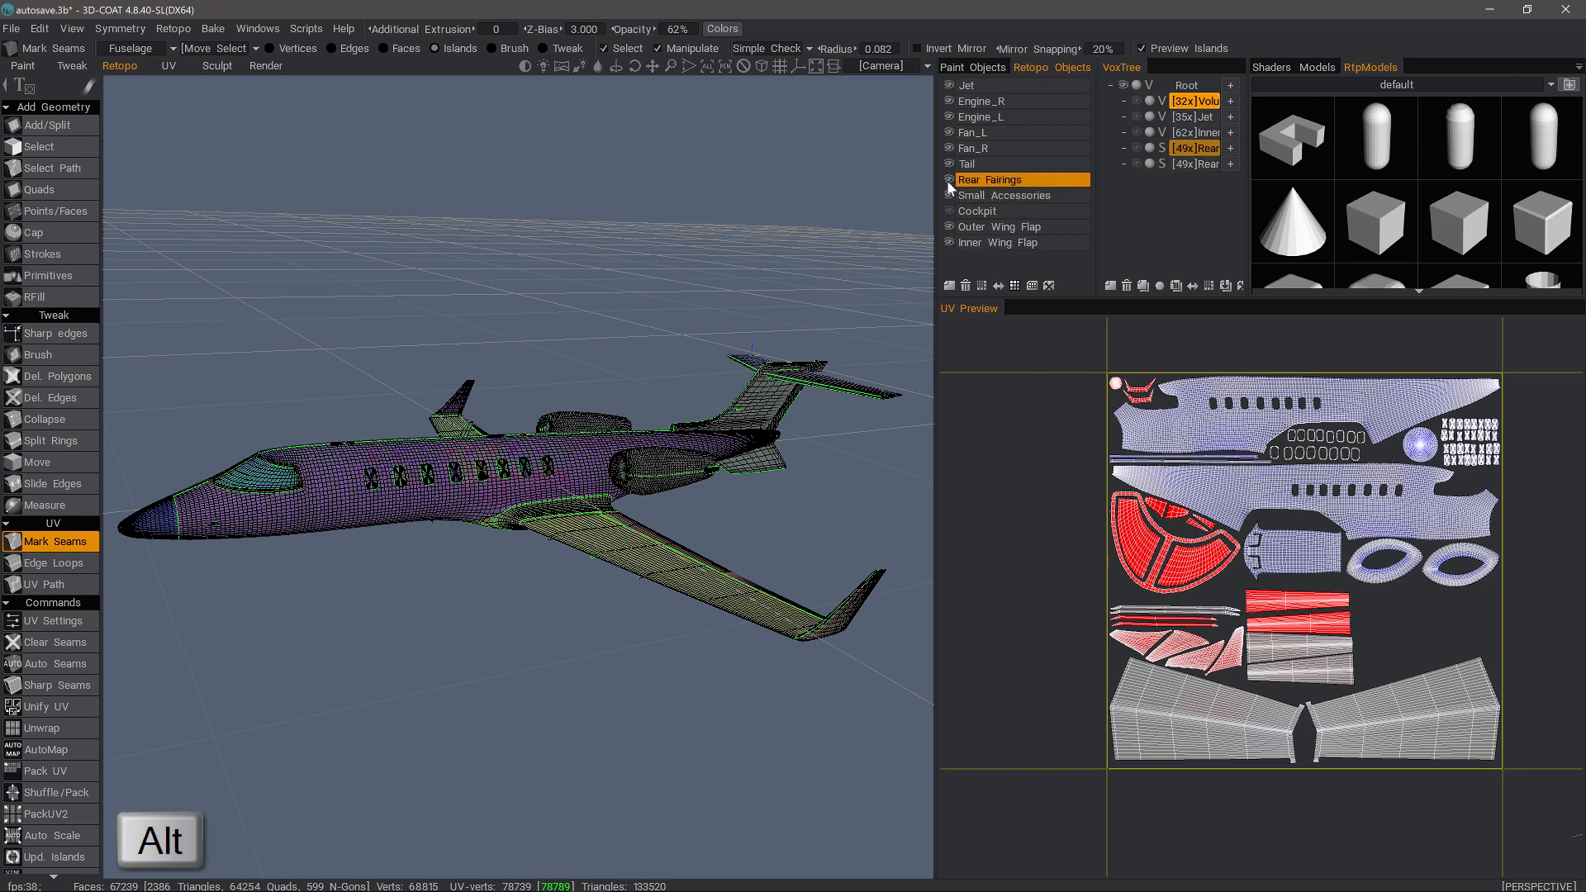
left_click(948, 179)
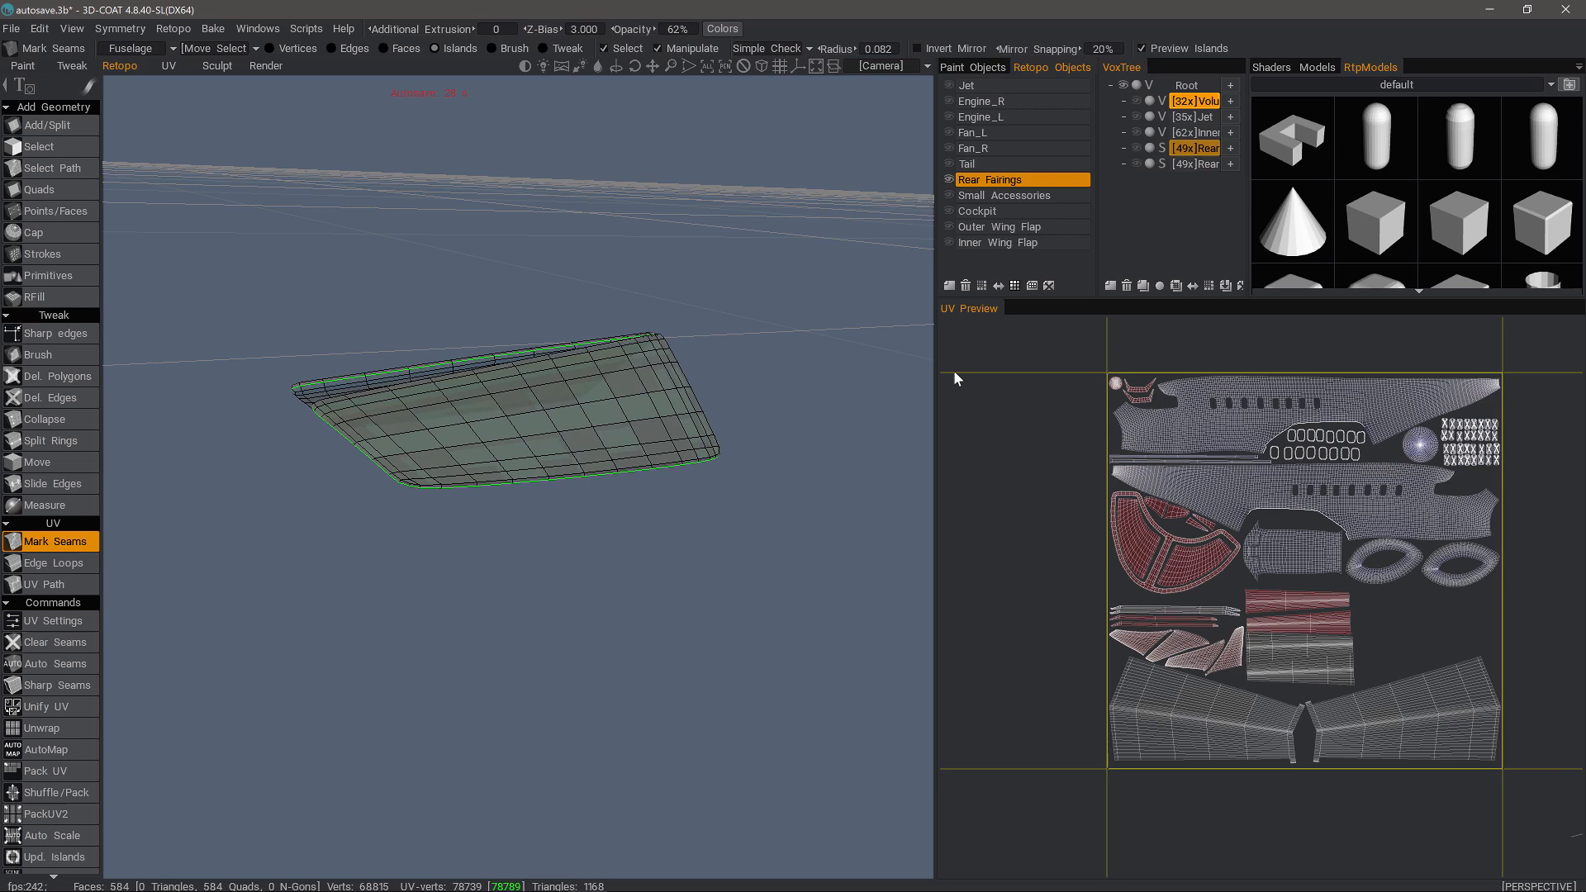
mouse_move(1295, 519)
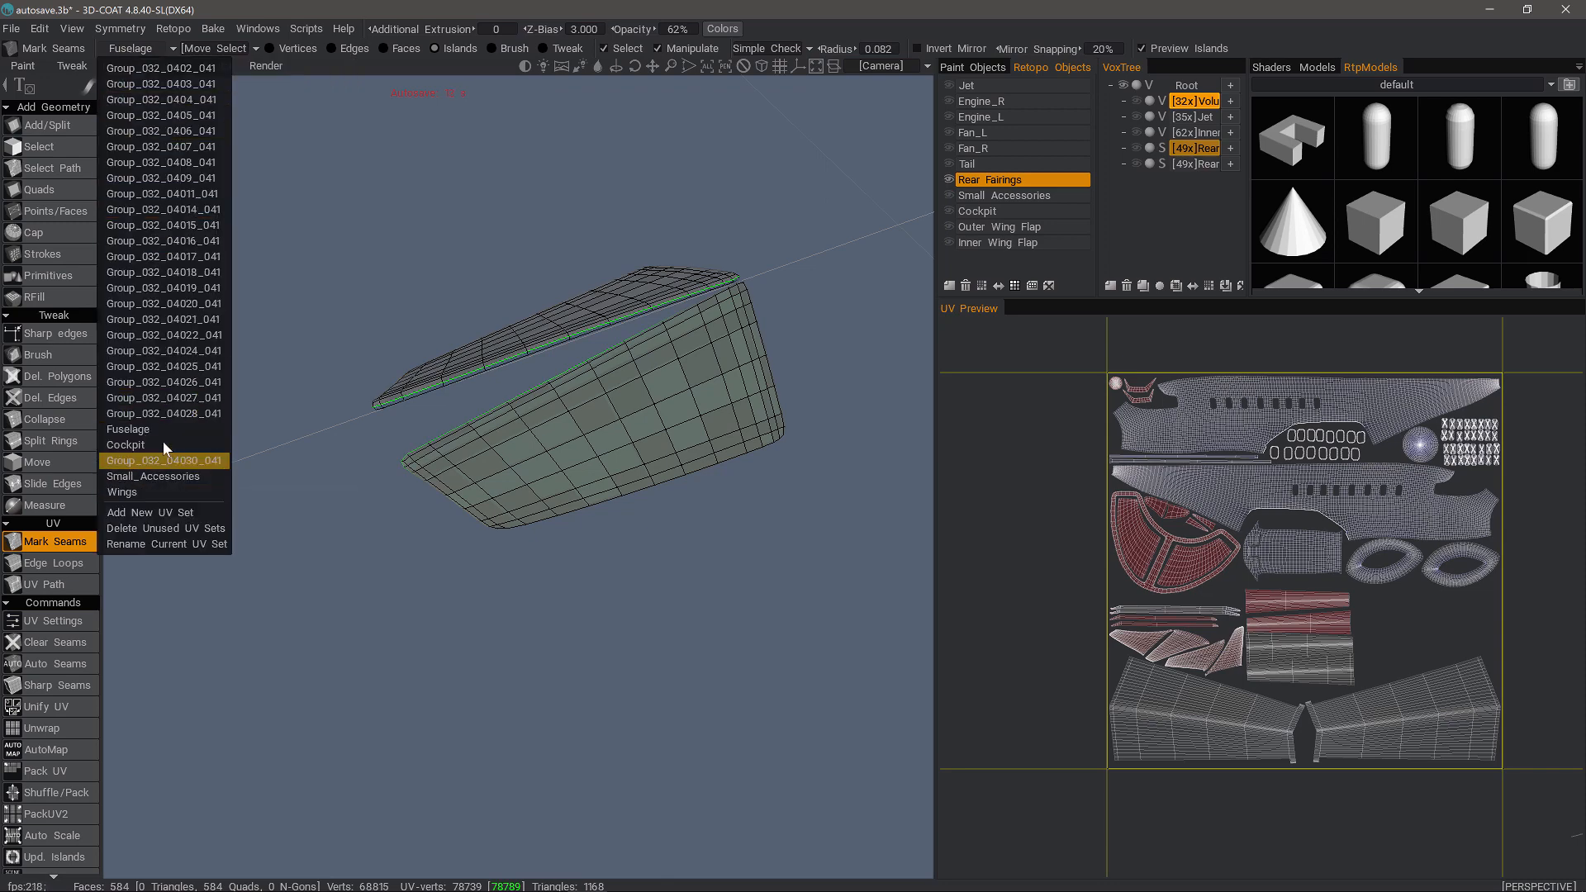
mouse_move(128, 429)
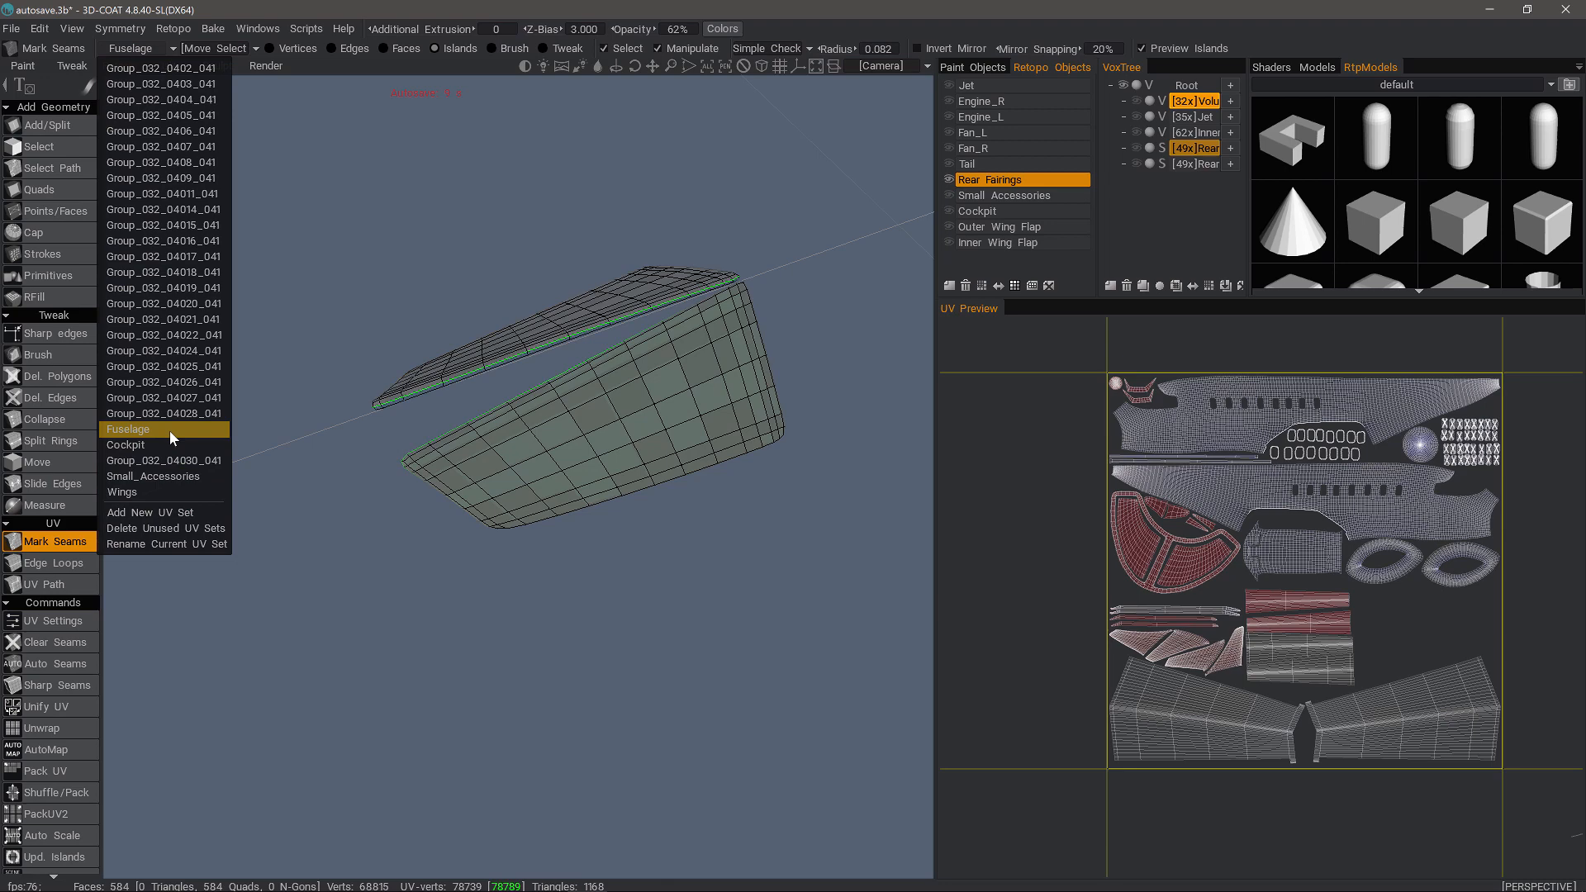
mouse_move(157, 445)
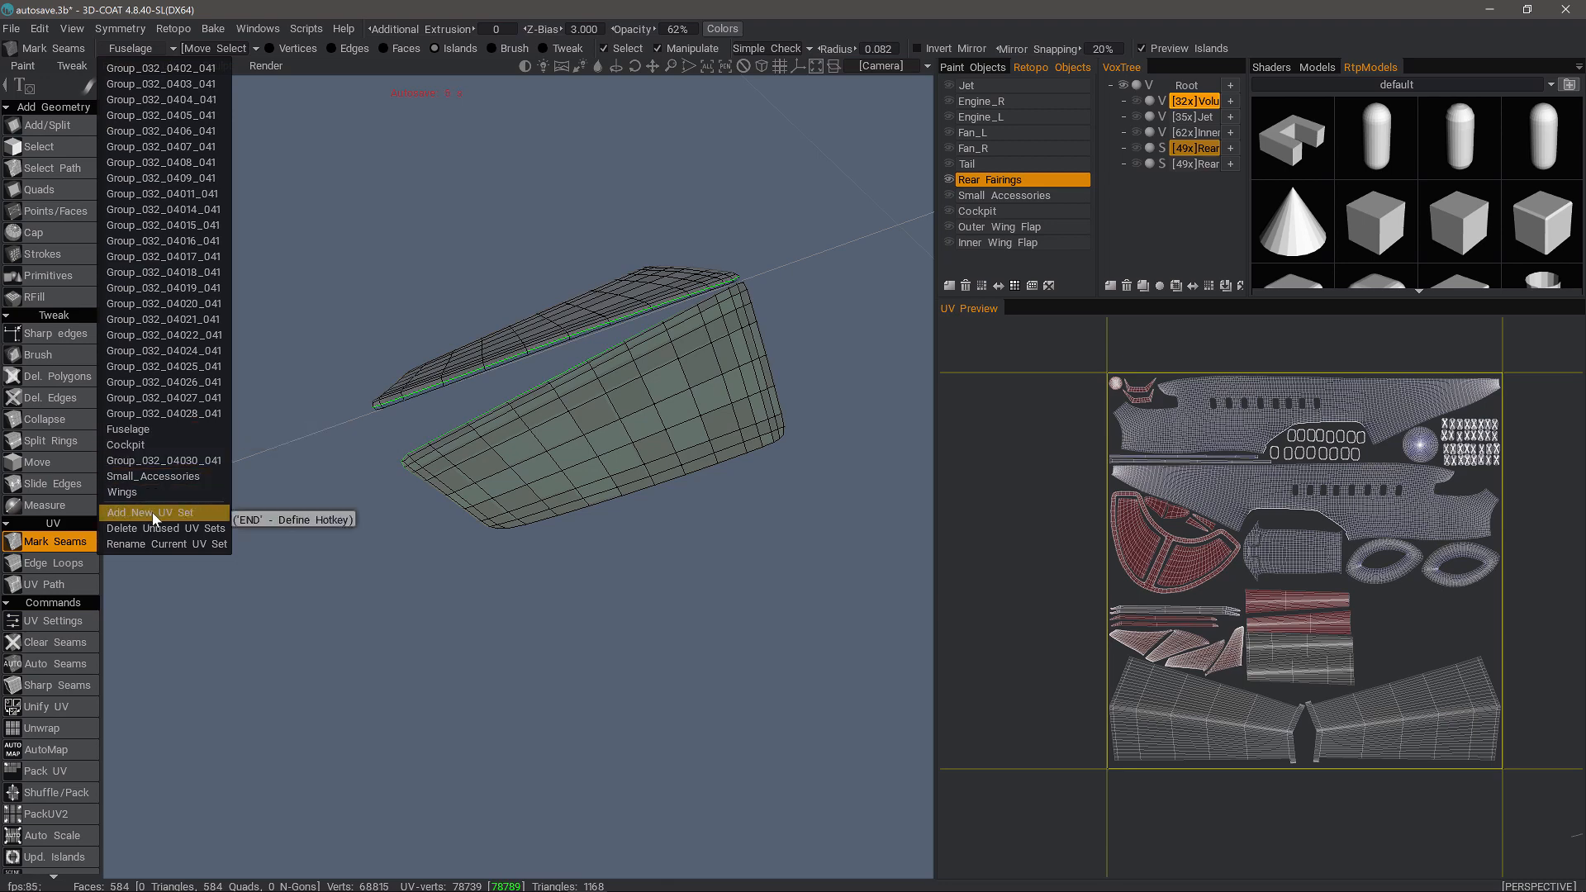
mouse_move(162, 528)
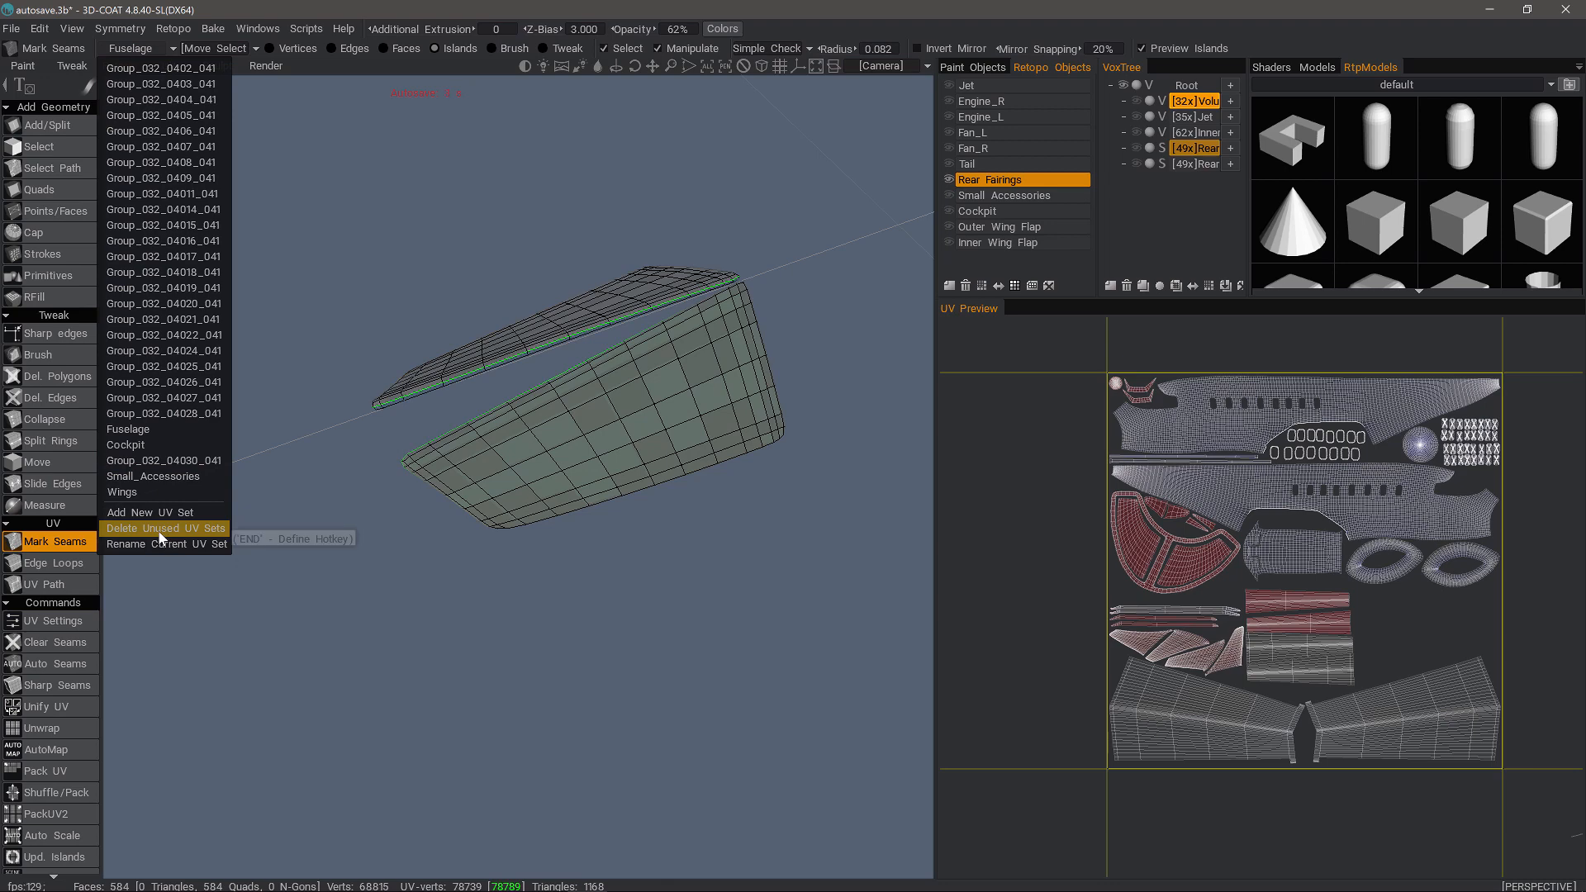
mouse_move(165, 543)
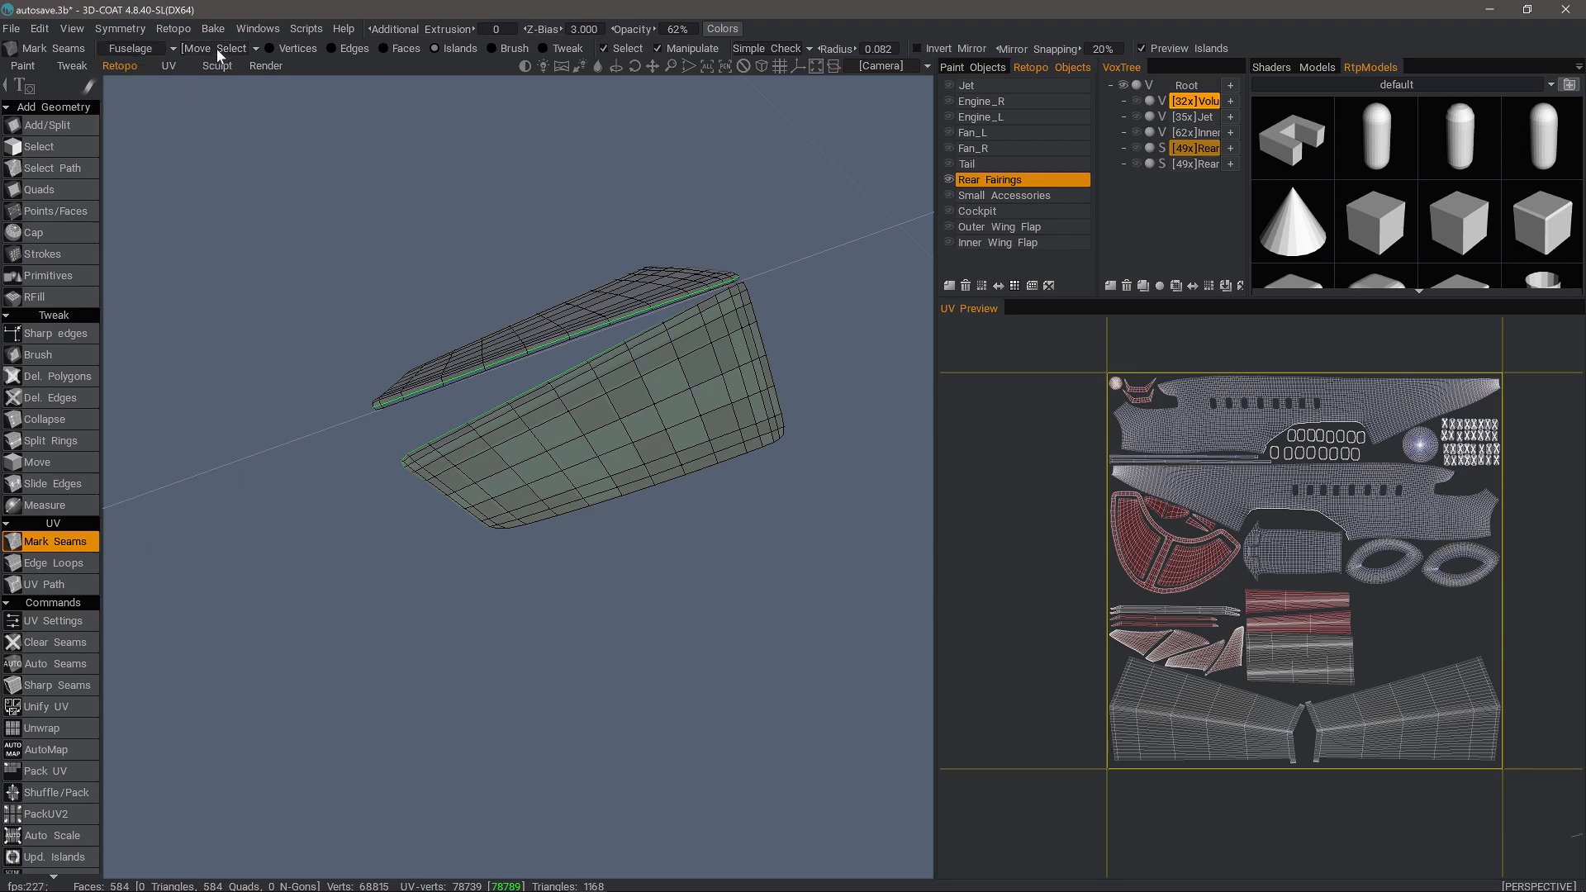
left_click(132, 48)
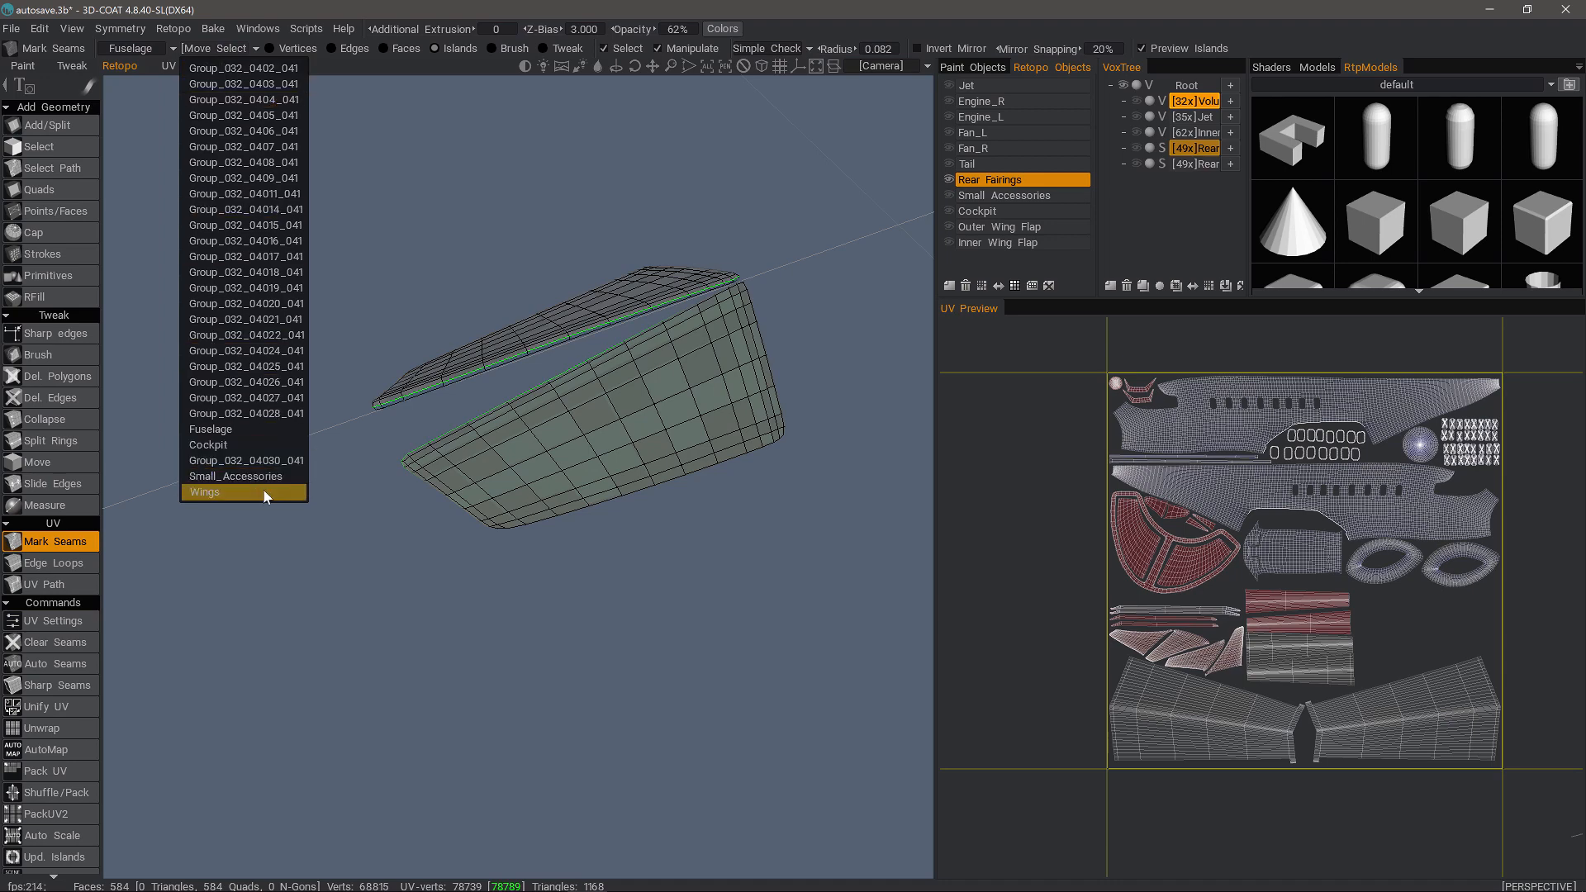
left_click(205, 493)
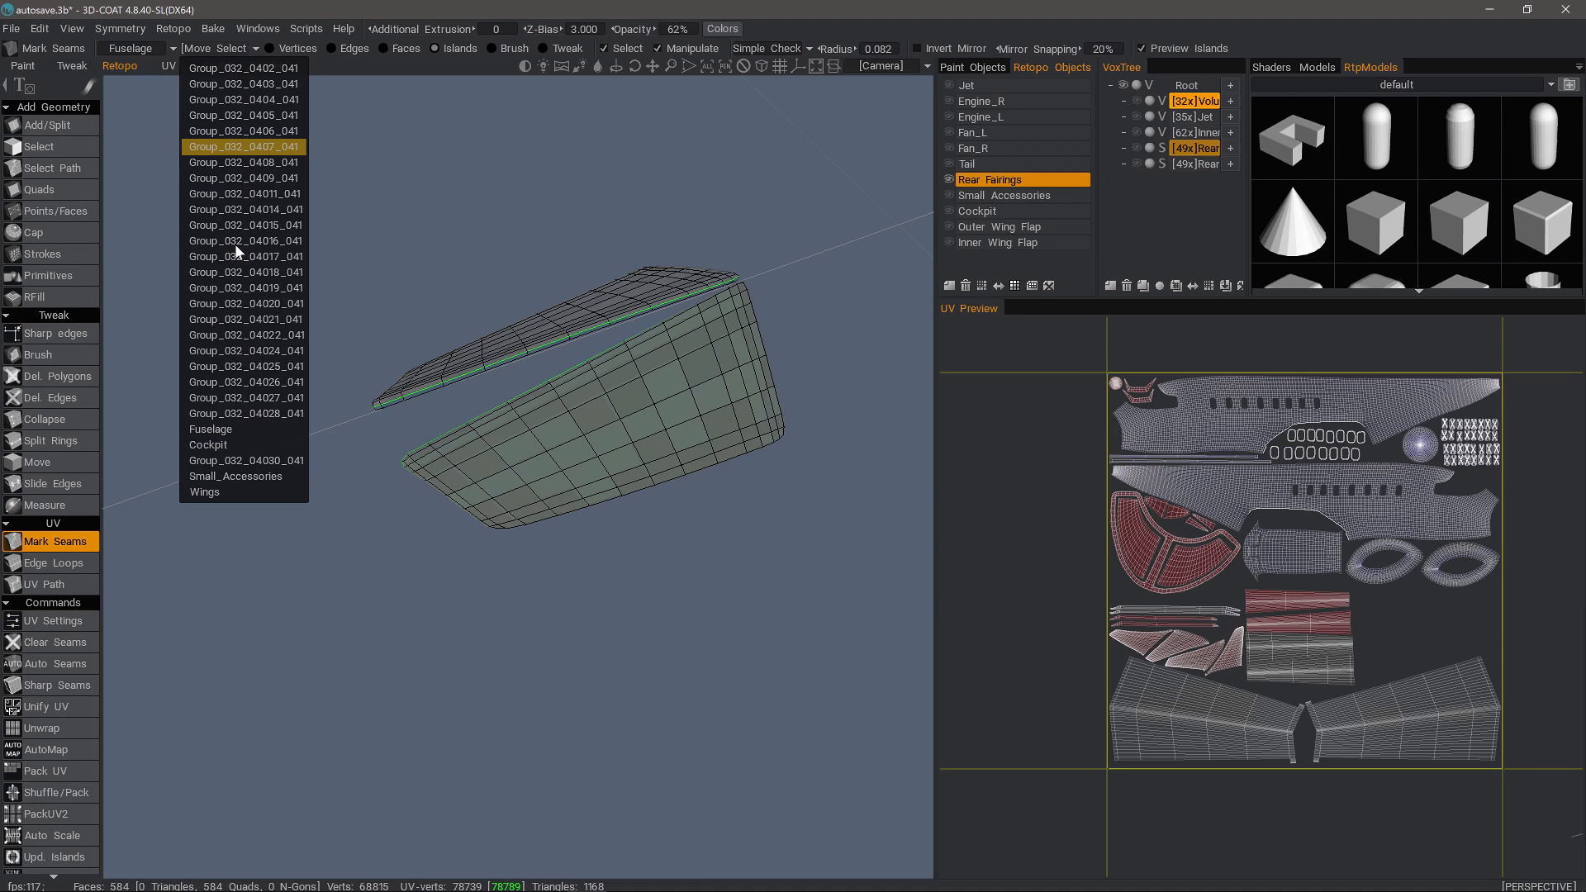
mouse_move(248, 492)
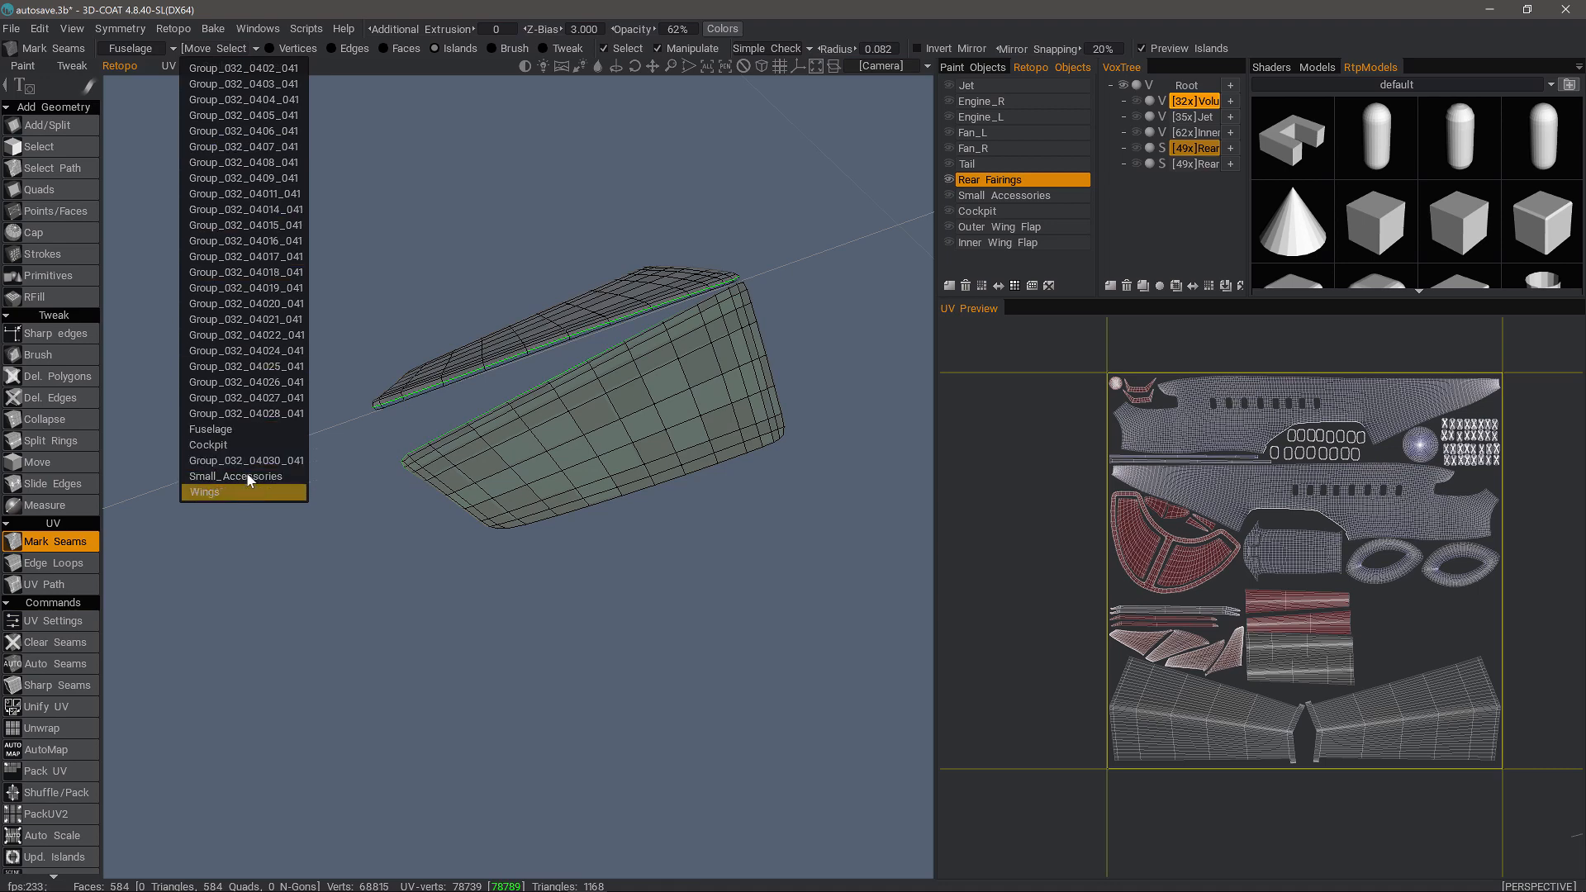
left_click(204, 493)
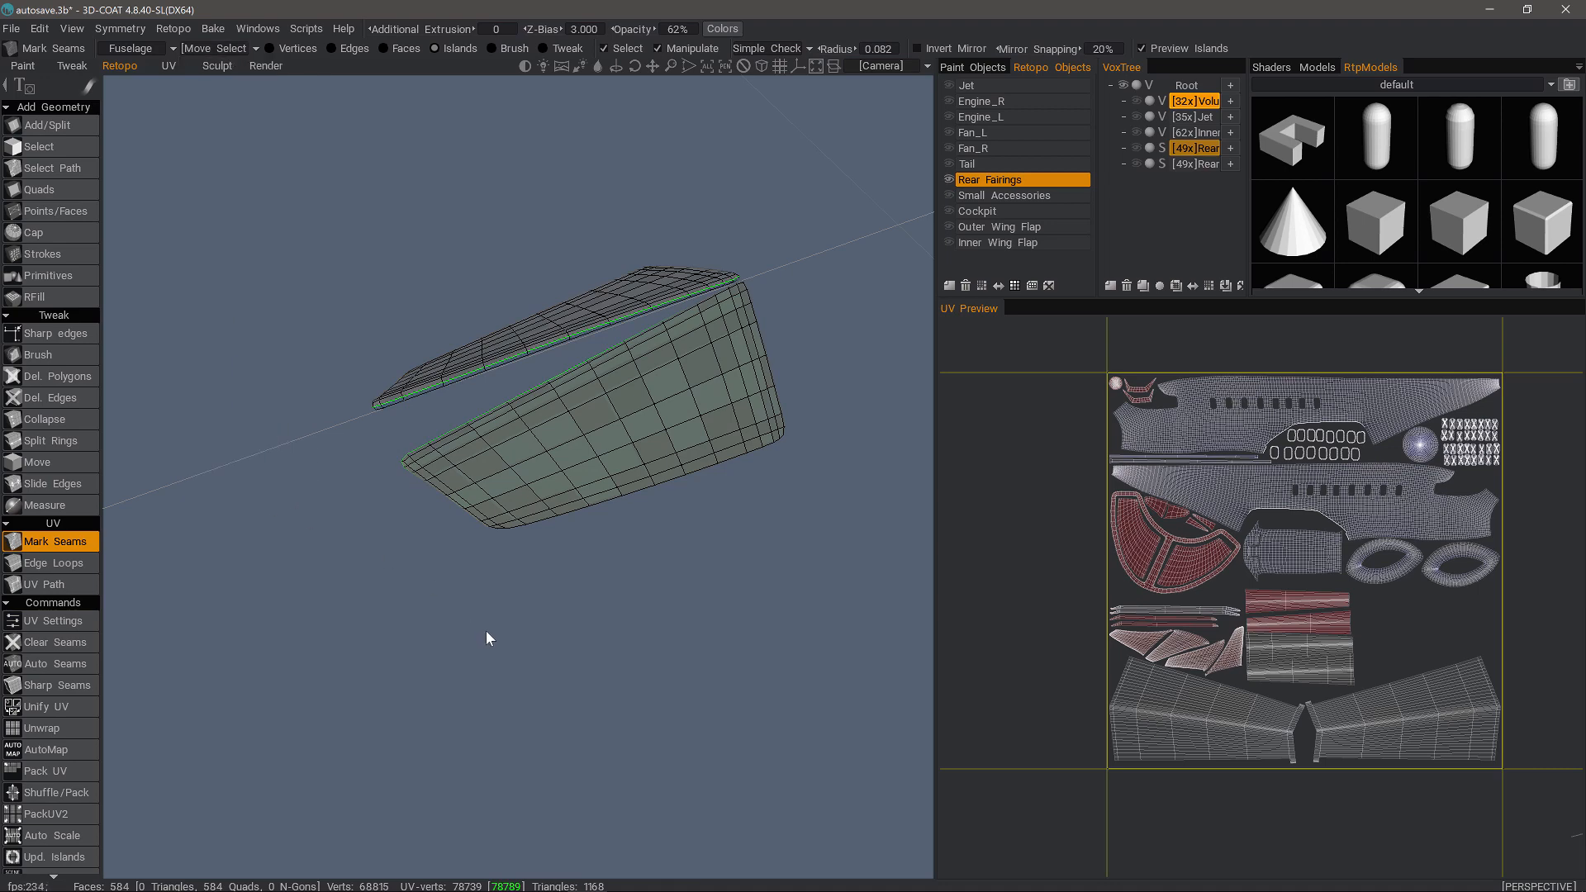
mouse_move(1013, 286)
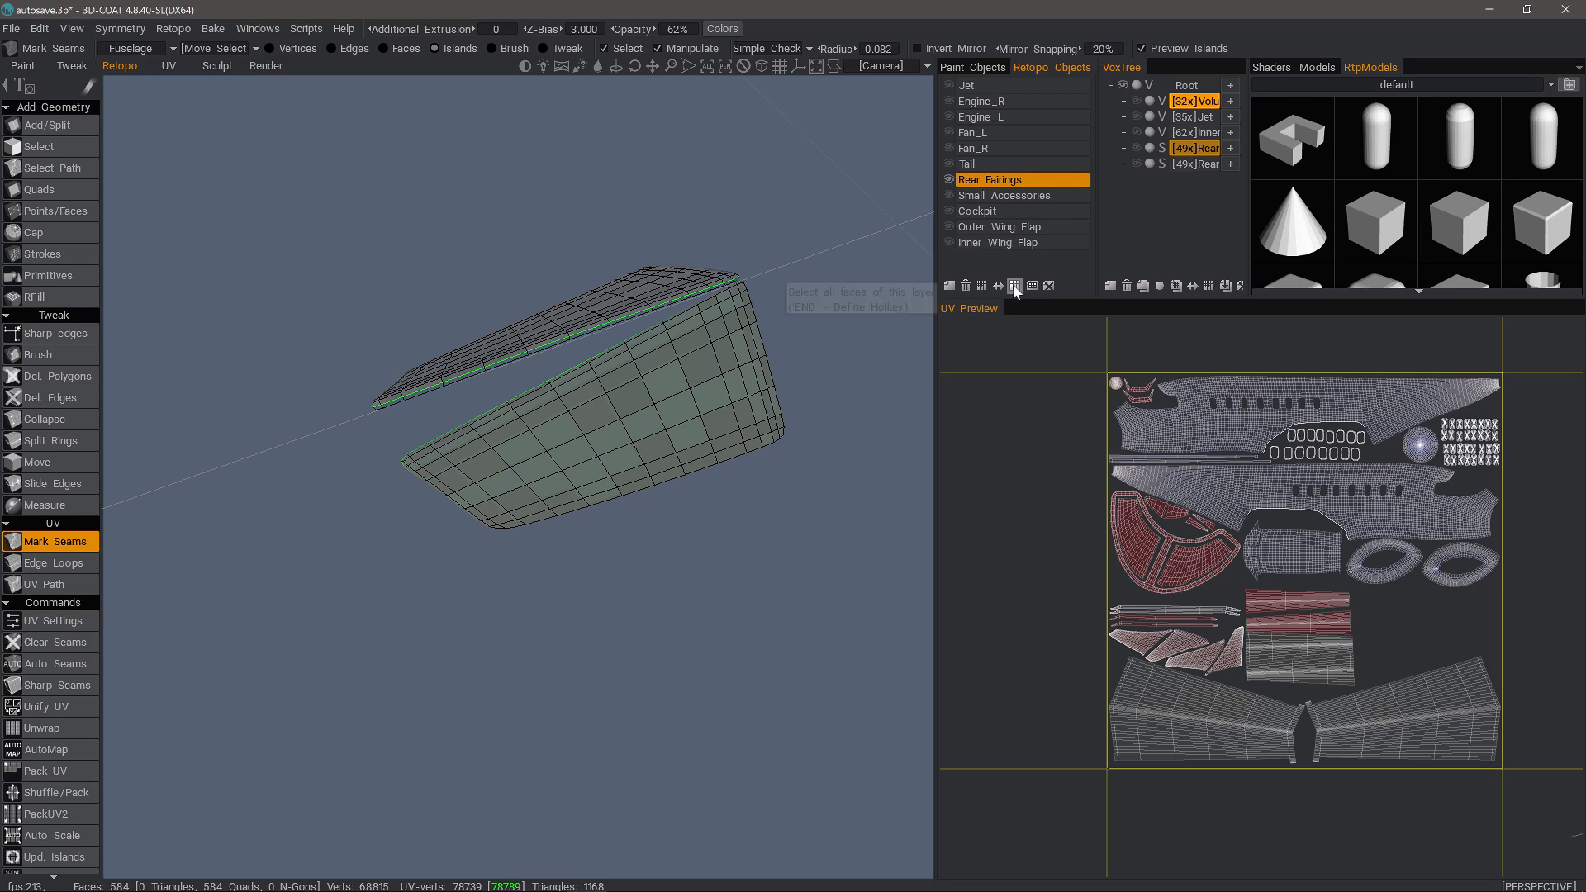
mouse_move(1014, 286)
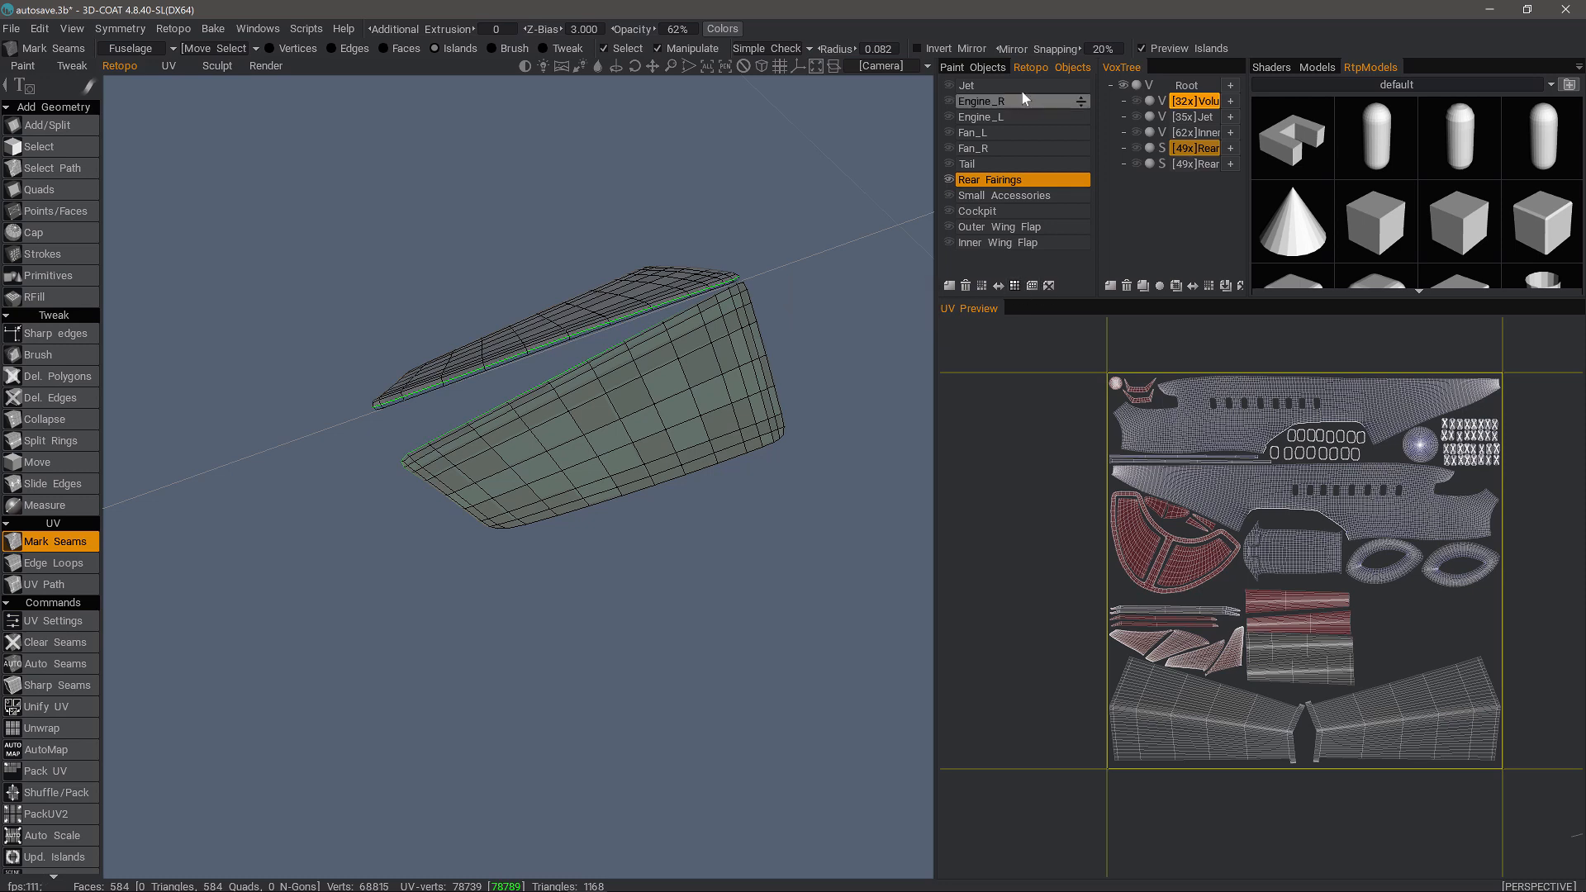
Switch the UV set from Fuselage to Wings so the fairing works in the empty Wings layout
left_click(1013, 286)
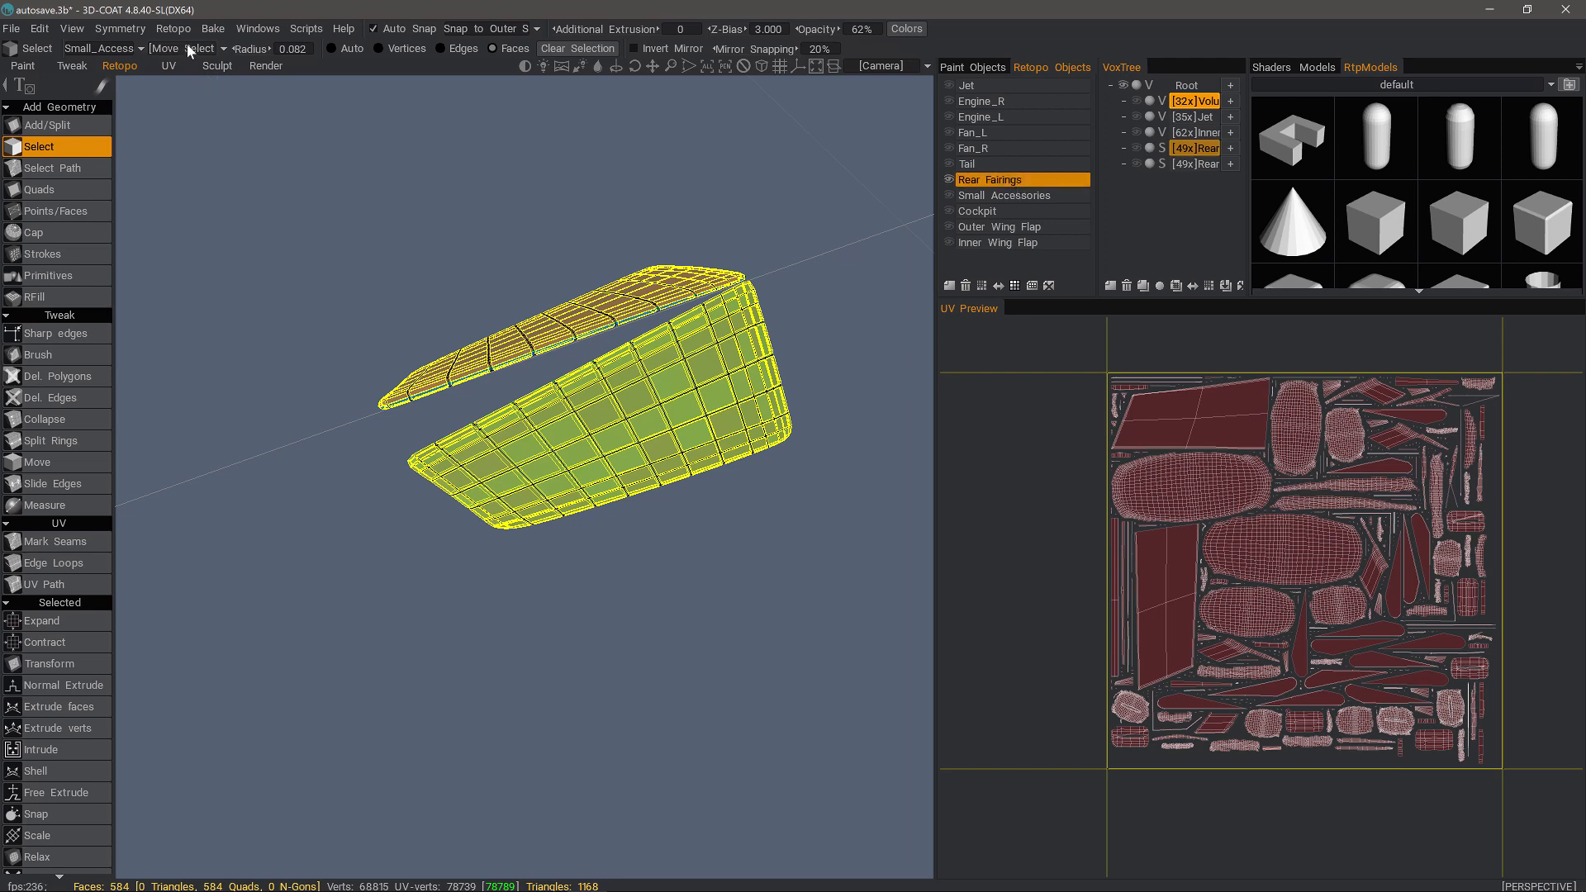
left_click(220, 48)
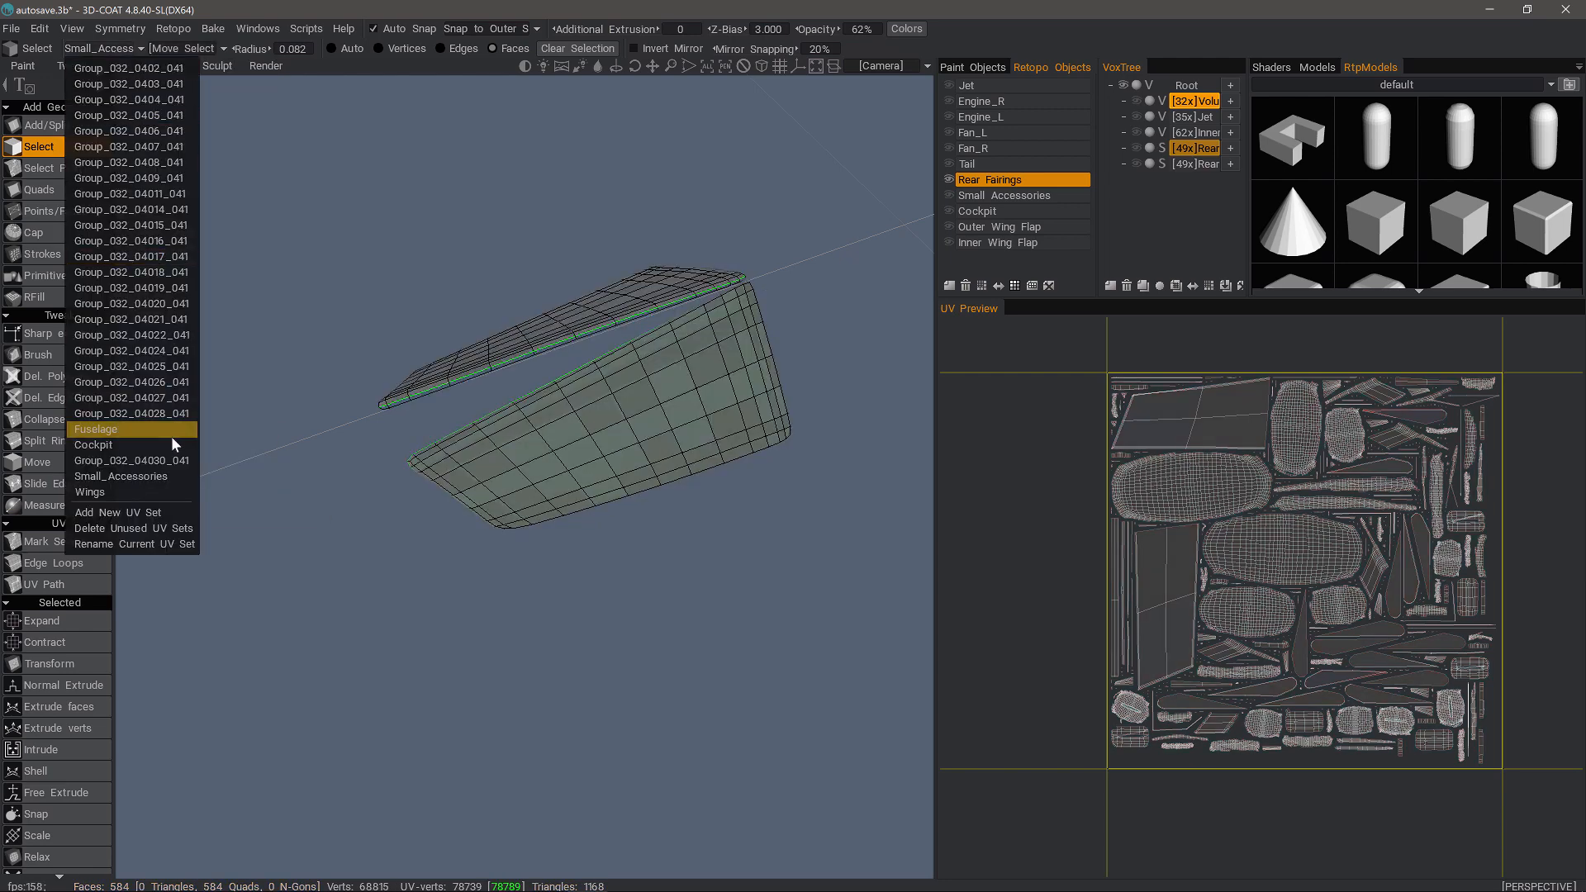
left_click(96, 430)
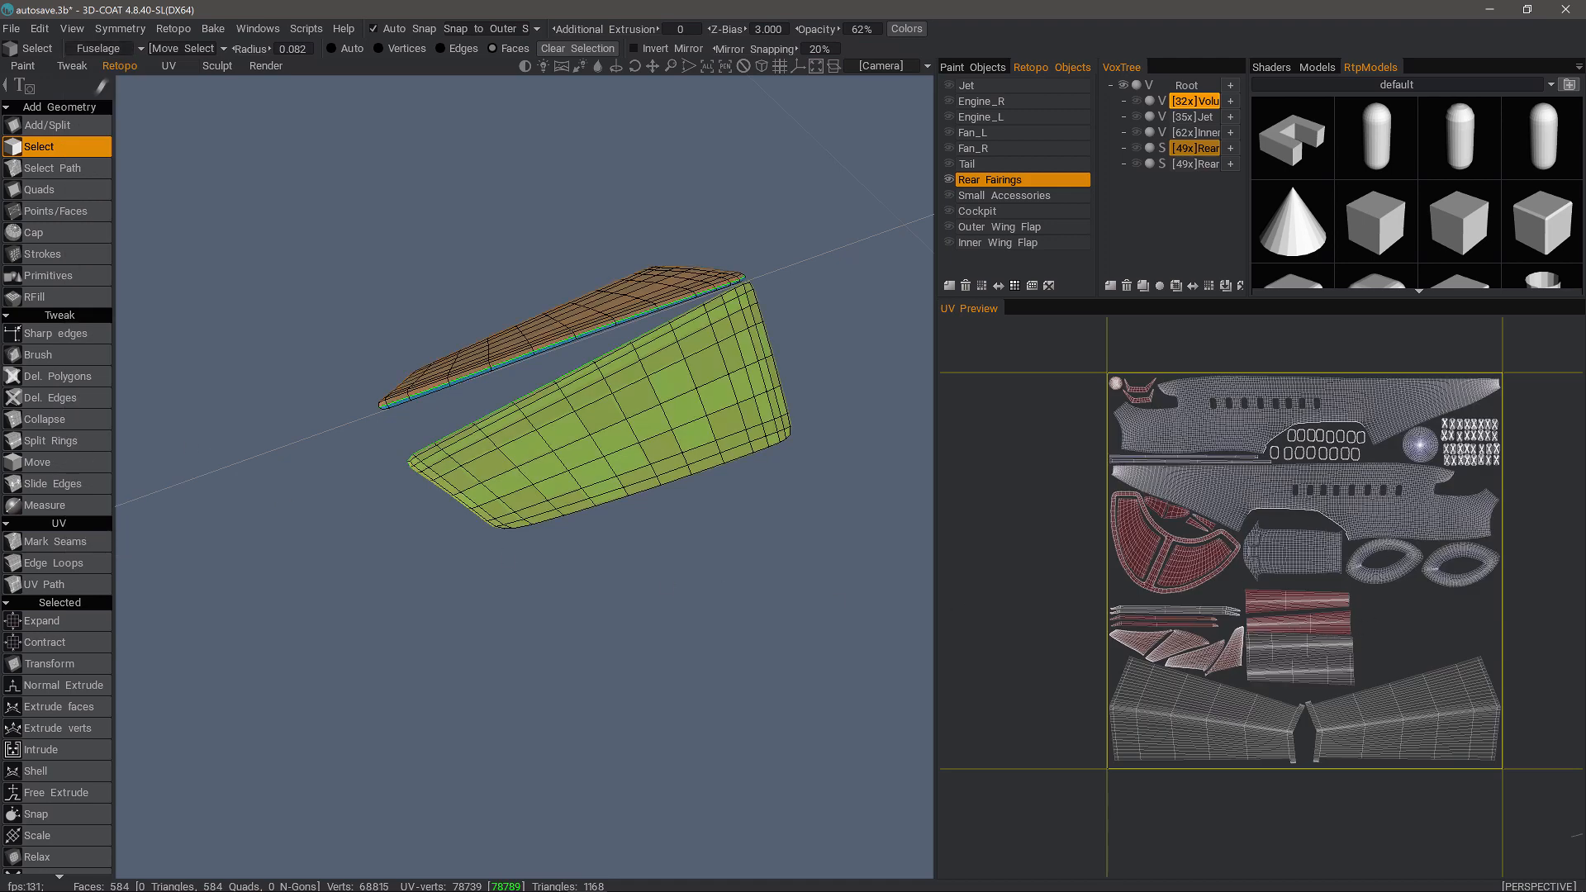
left_click(182, 48)
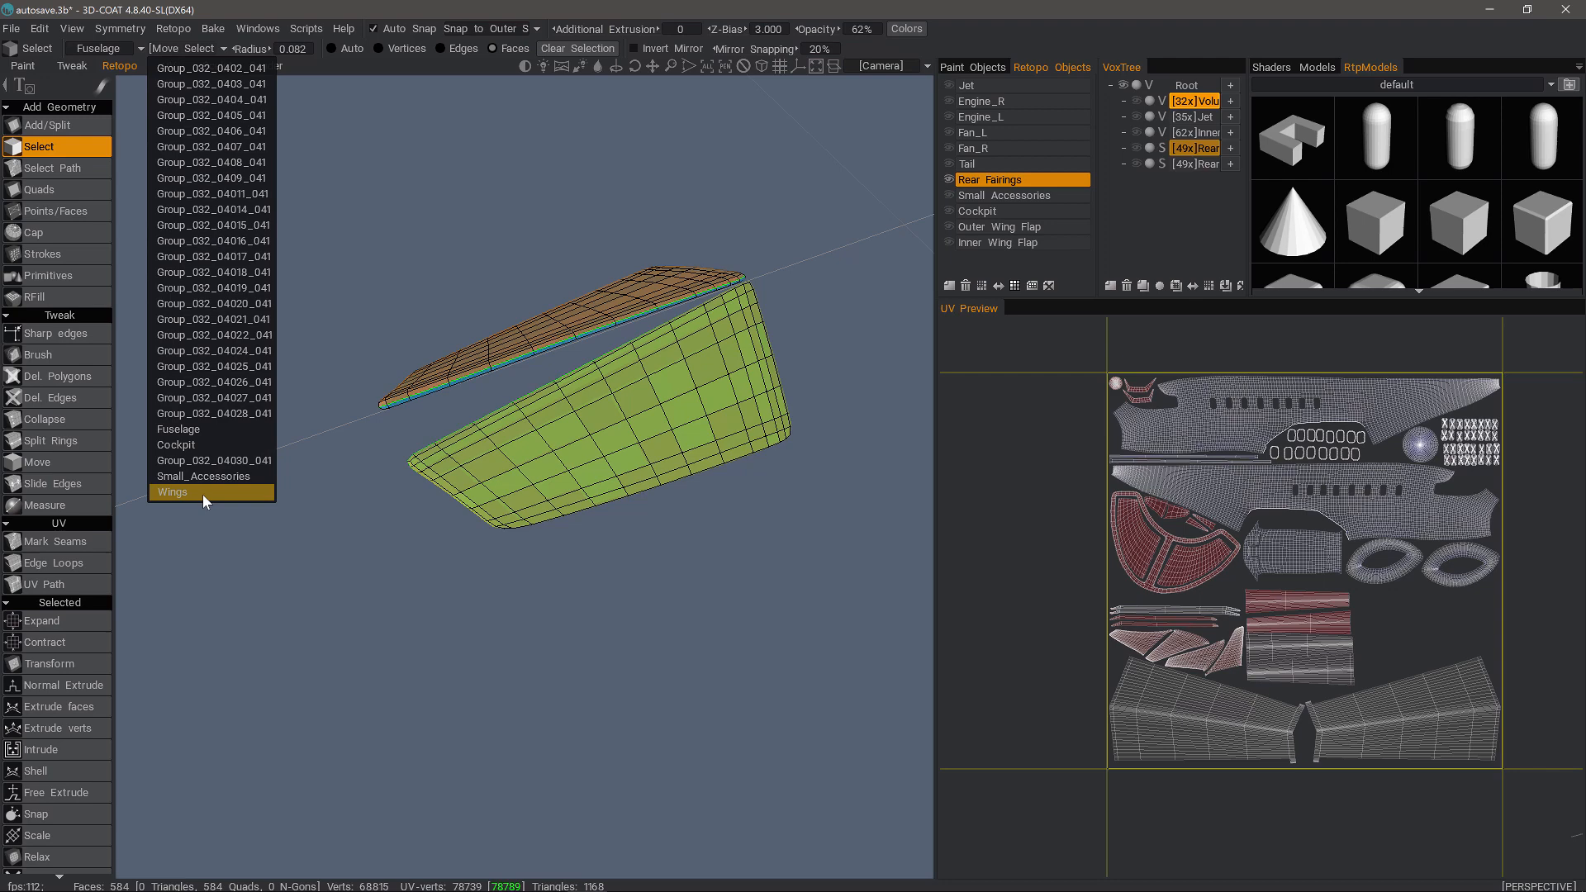
left_click(172, 493)
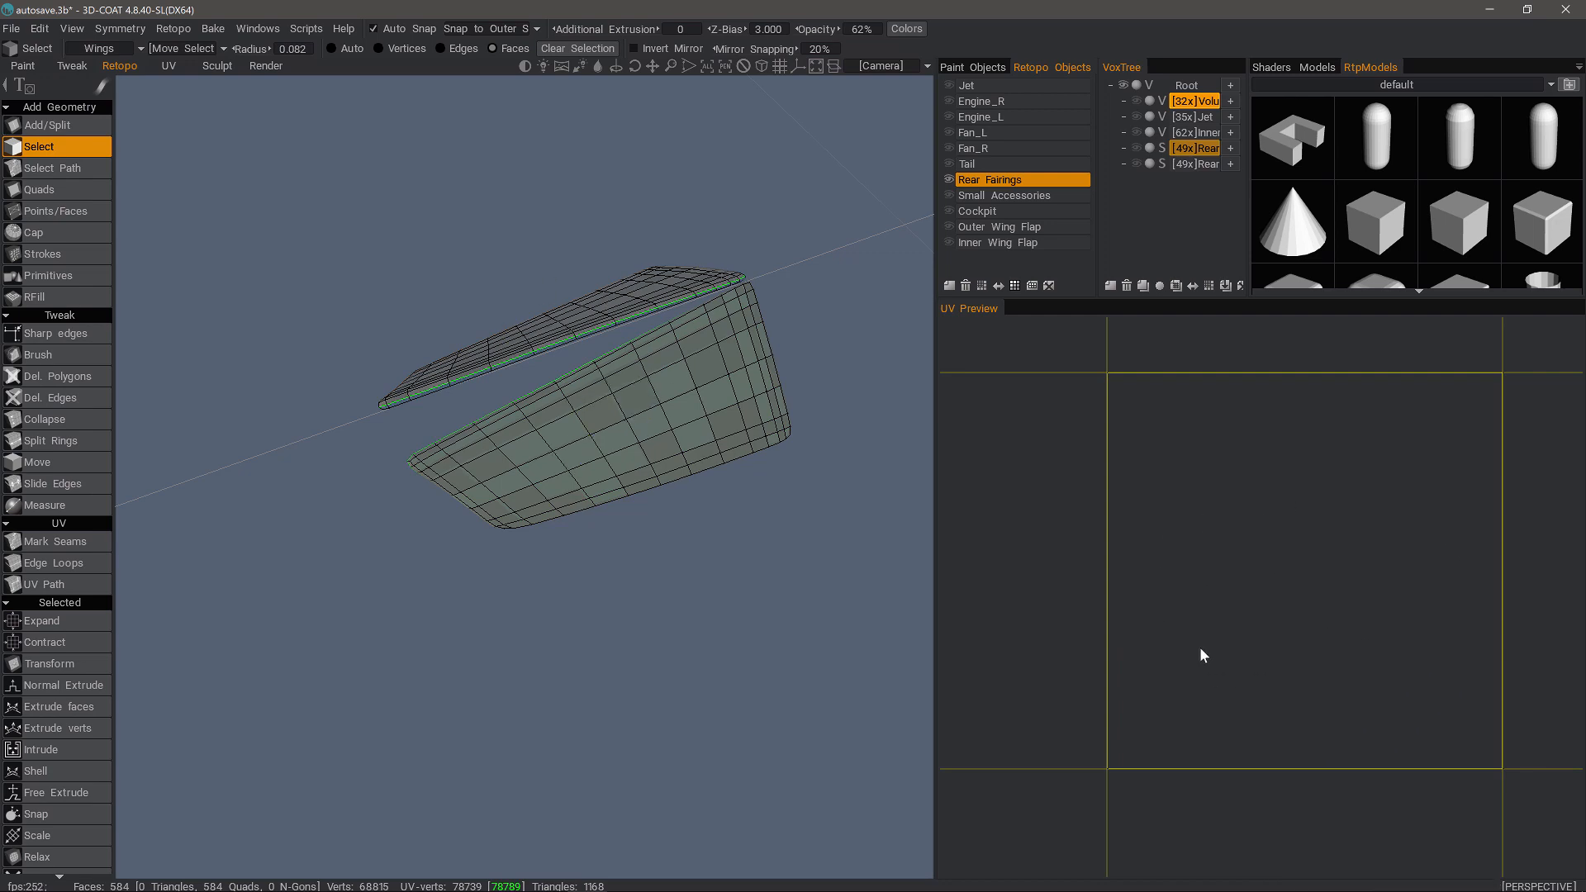
mouse_move(407, 413)
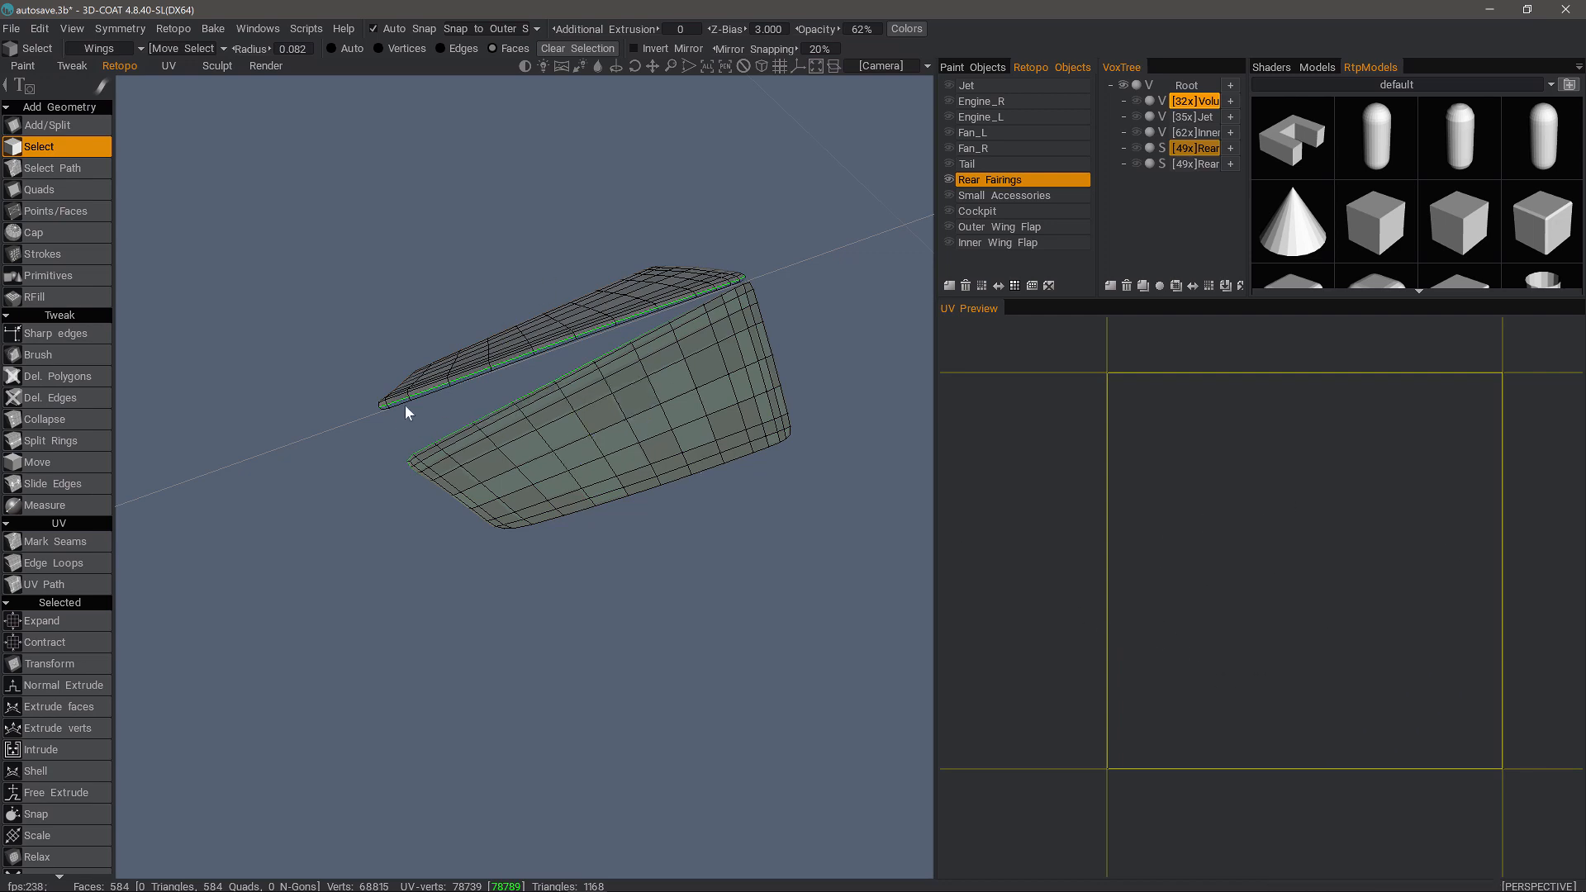
Unwrap the Rear Fairings mesh into four islands in the Wings UV set
left_click(165, 64)
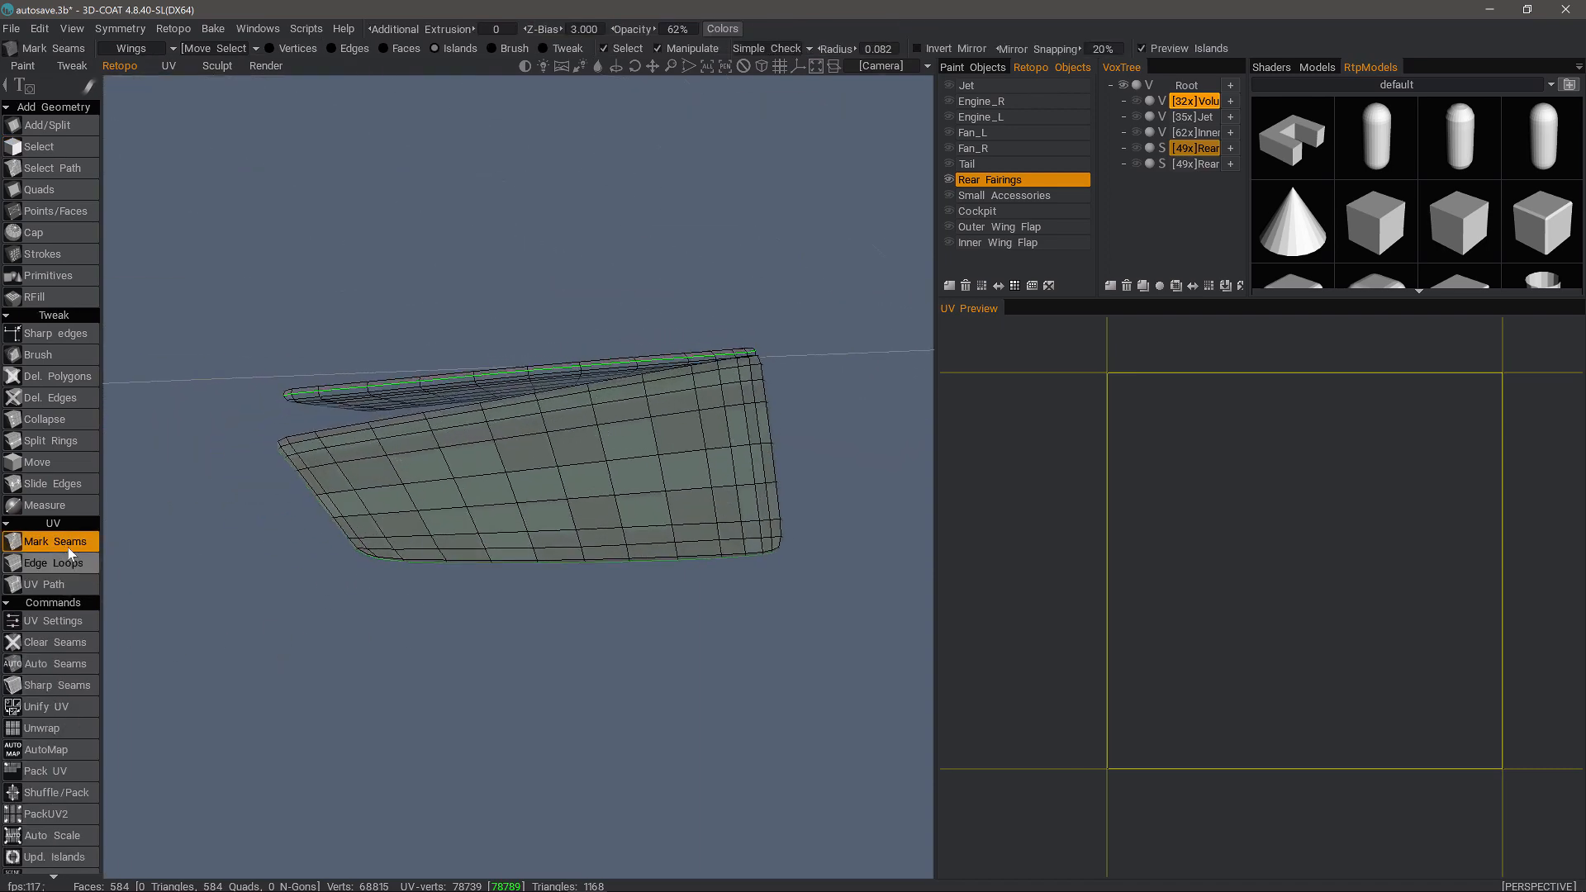
scroll("down", 3)
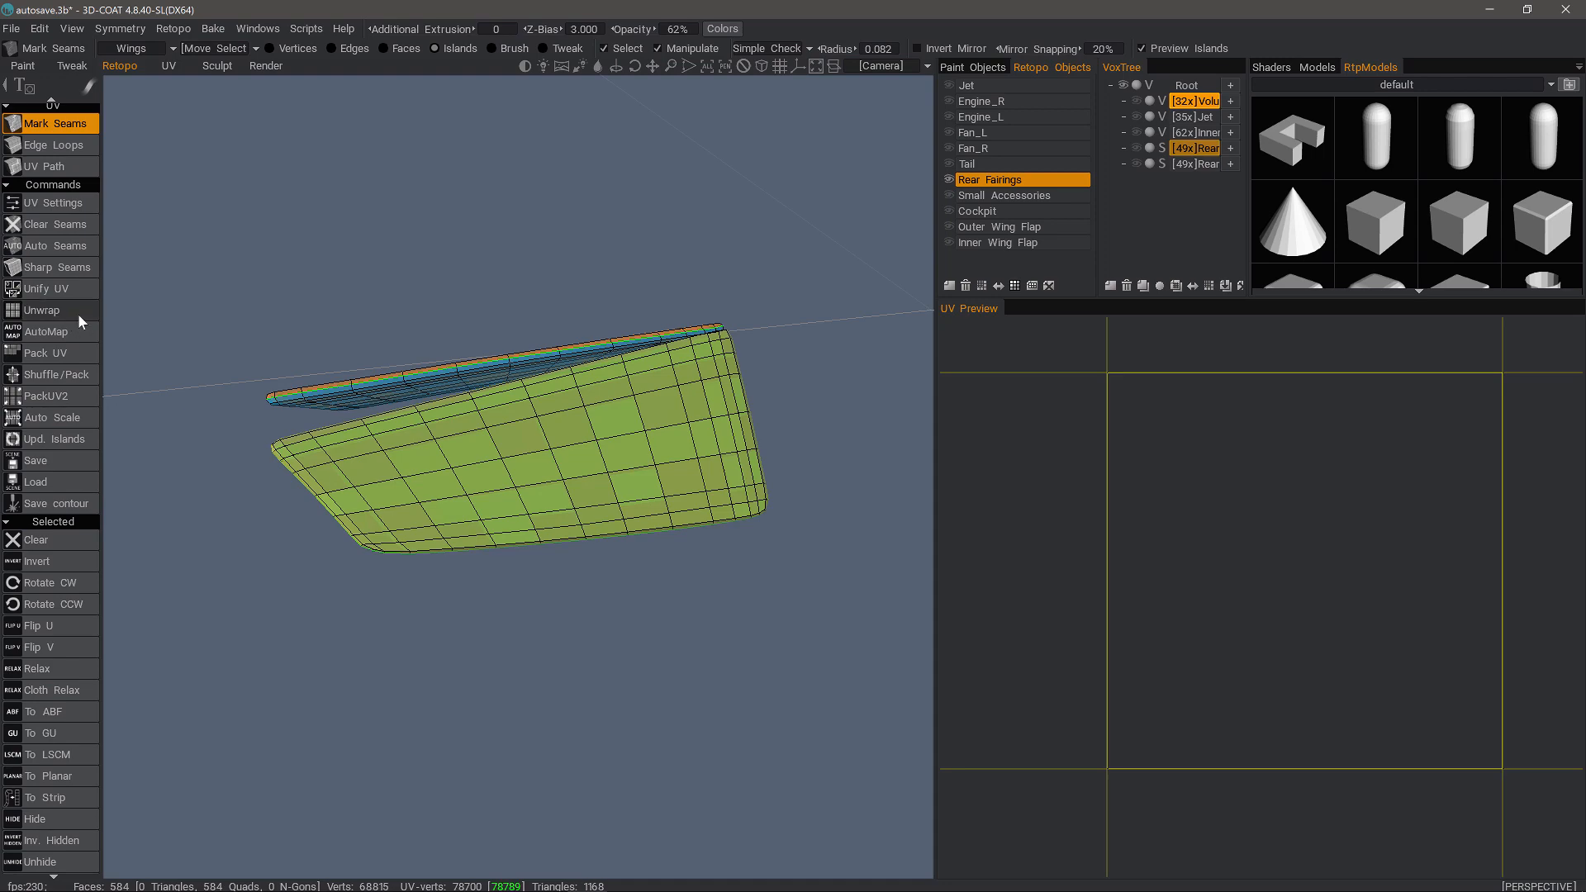
left_click(43, 309)
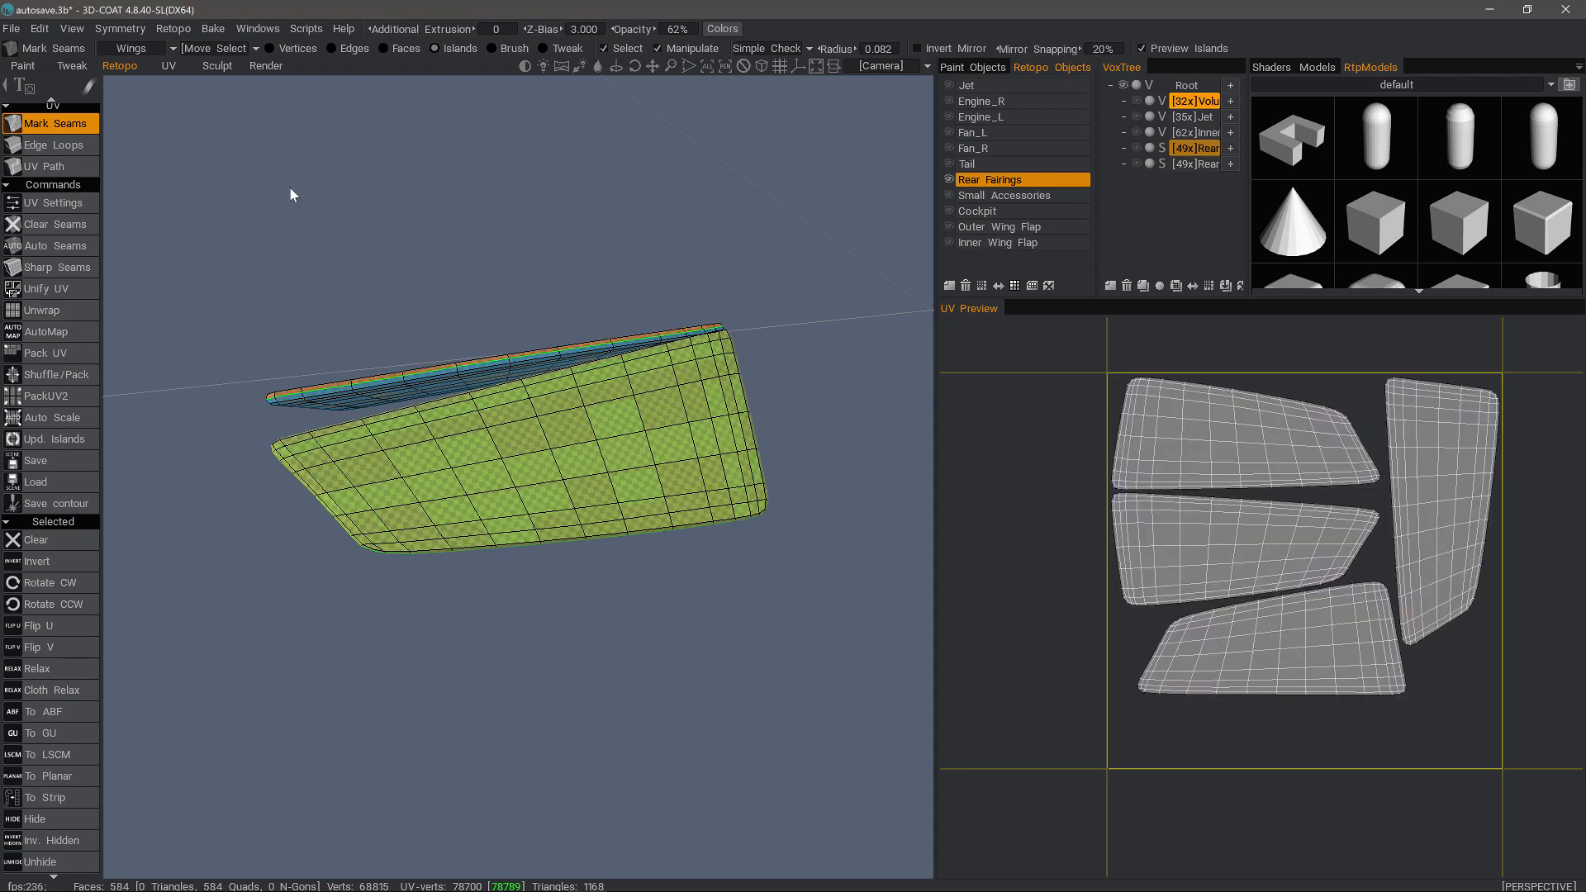
mouse_move(1014, 285)
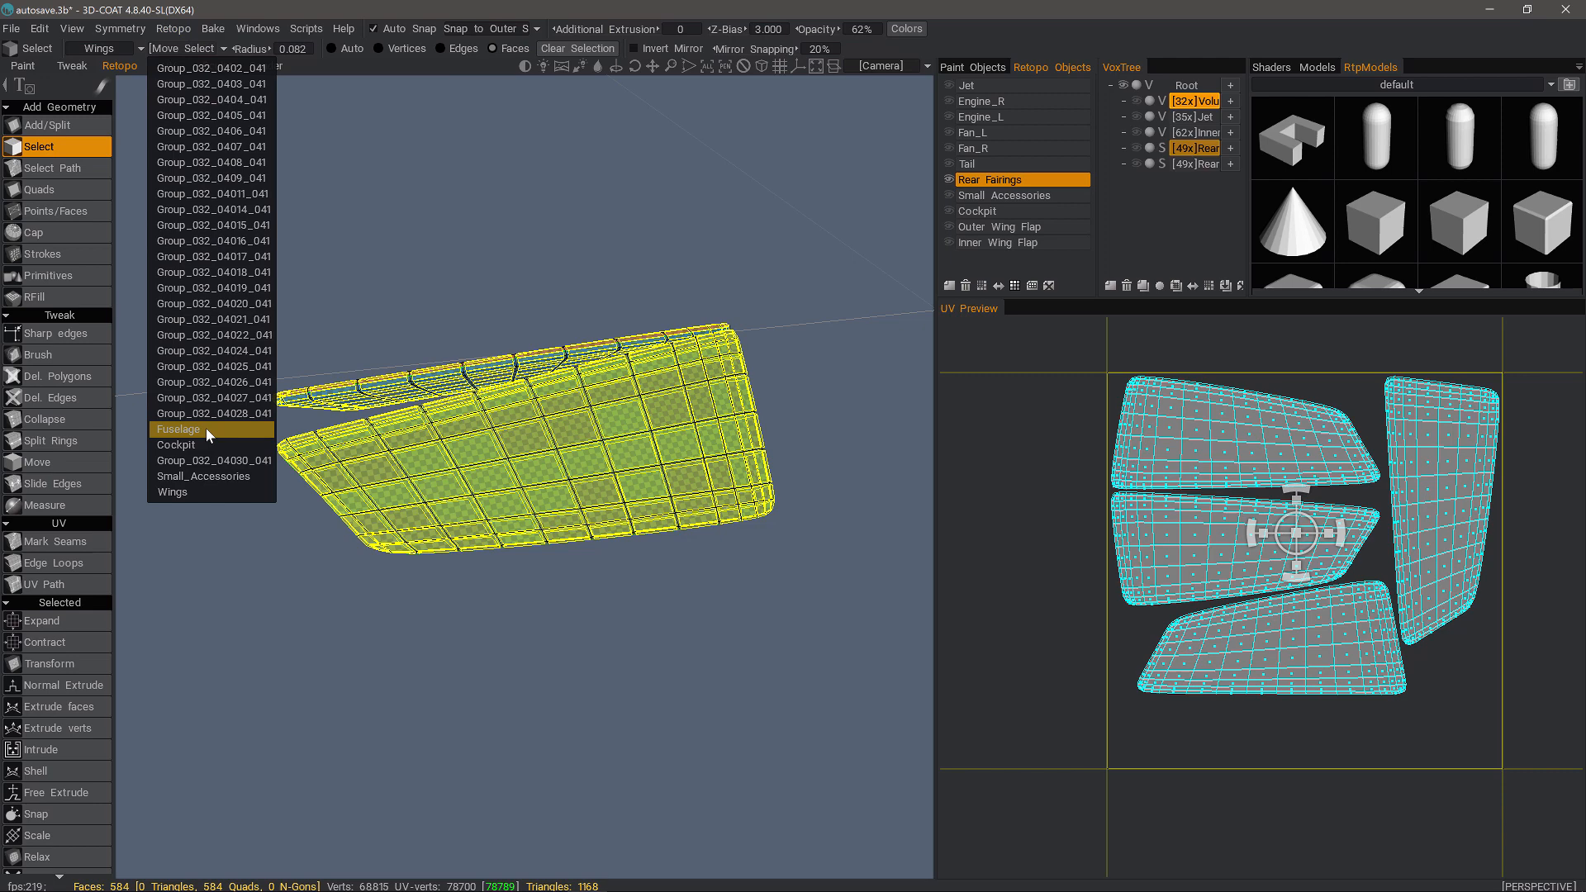
Move the selected fairing faces into the Fuselage UV set and display its layout
left_click(179, 429)
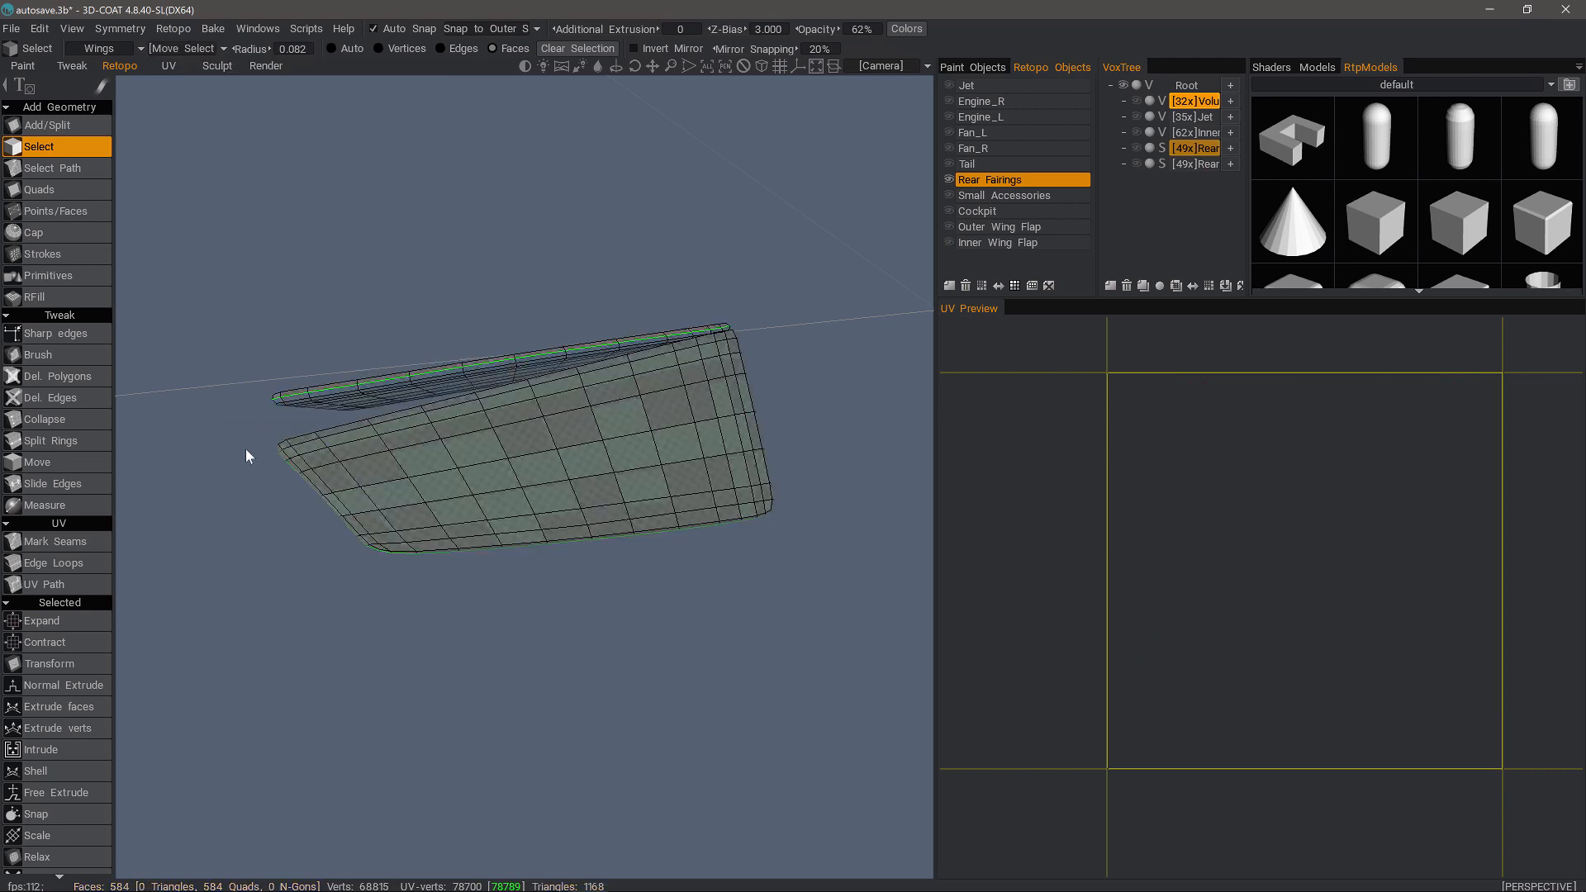
left_click(102, 48)
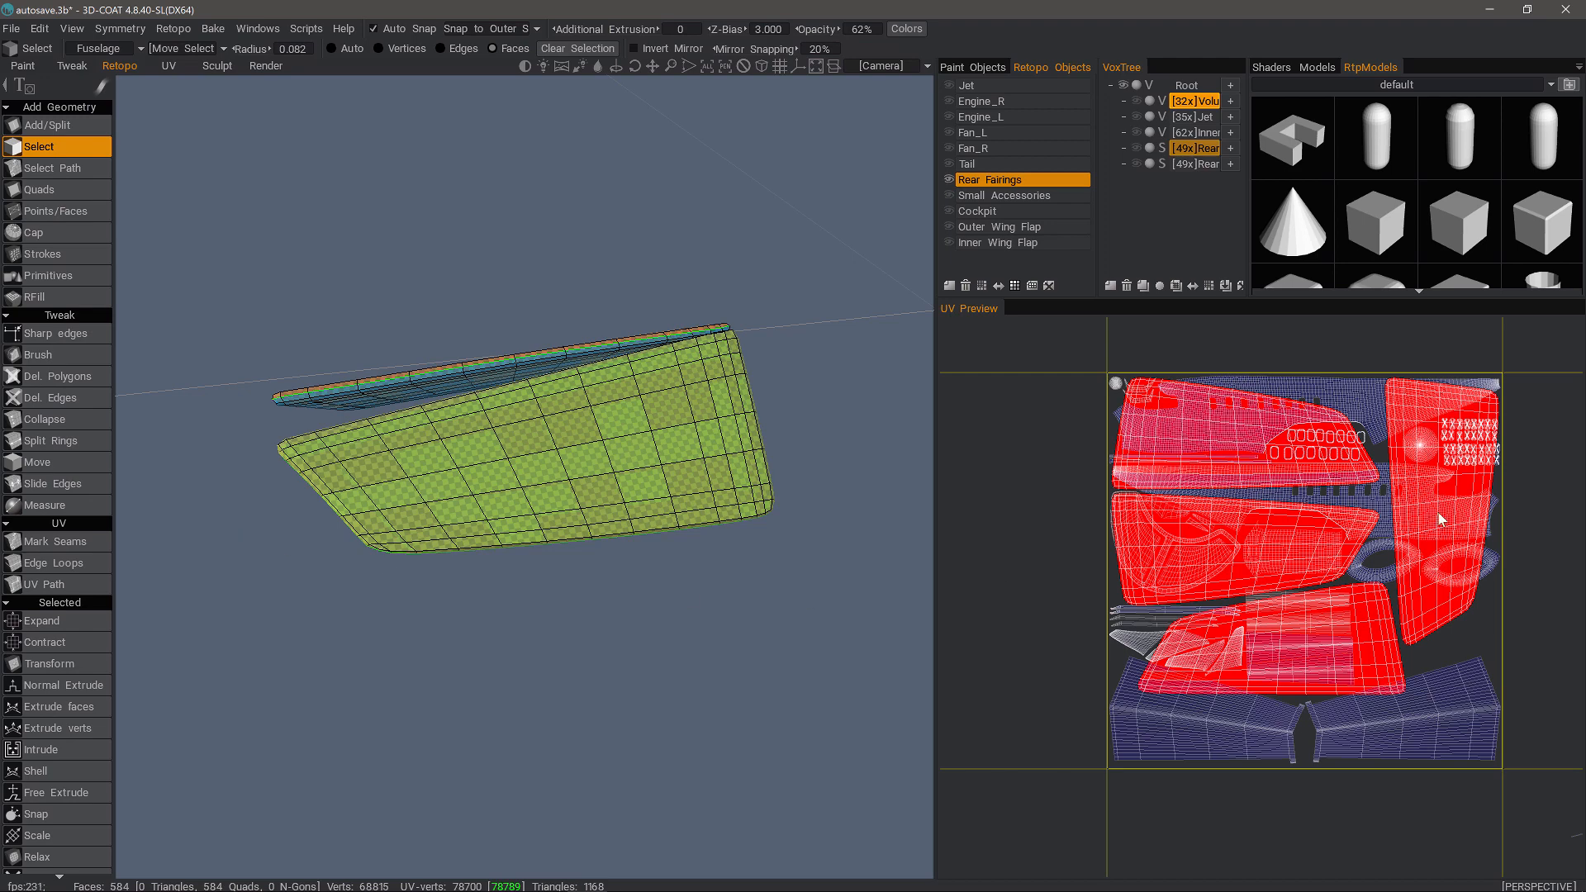
mouse_move(998, 674)
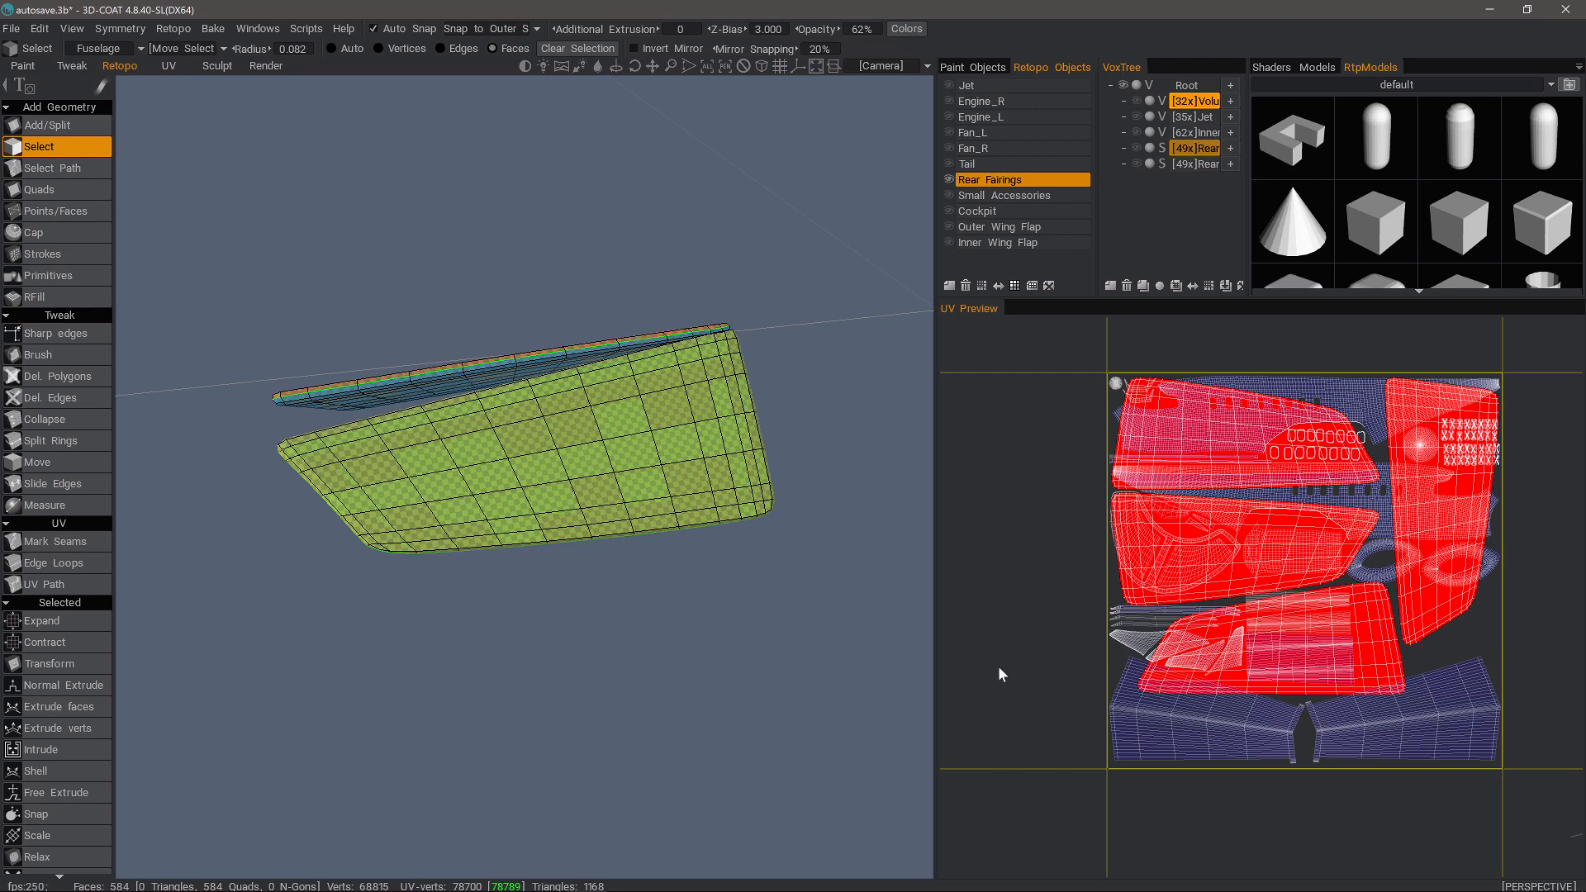
mouse_move(1386, 445)
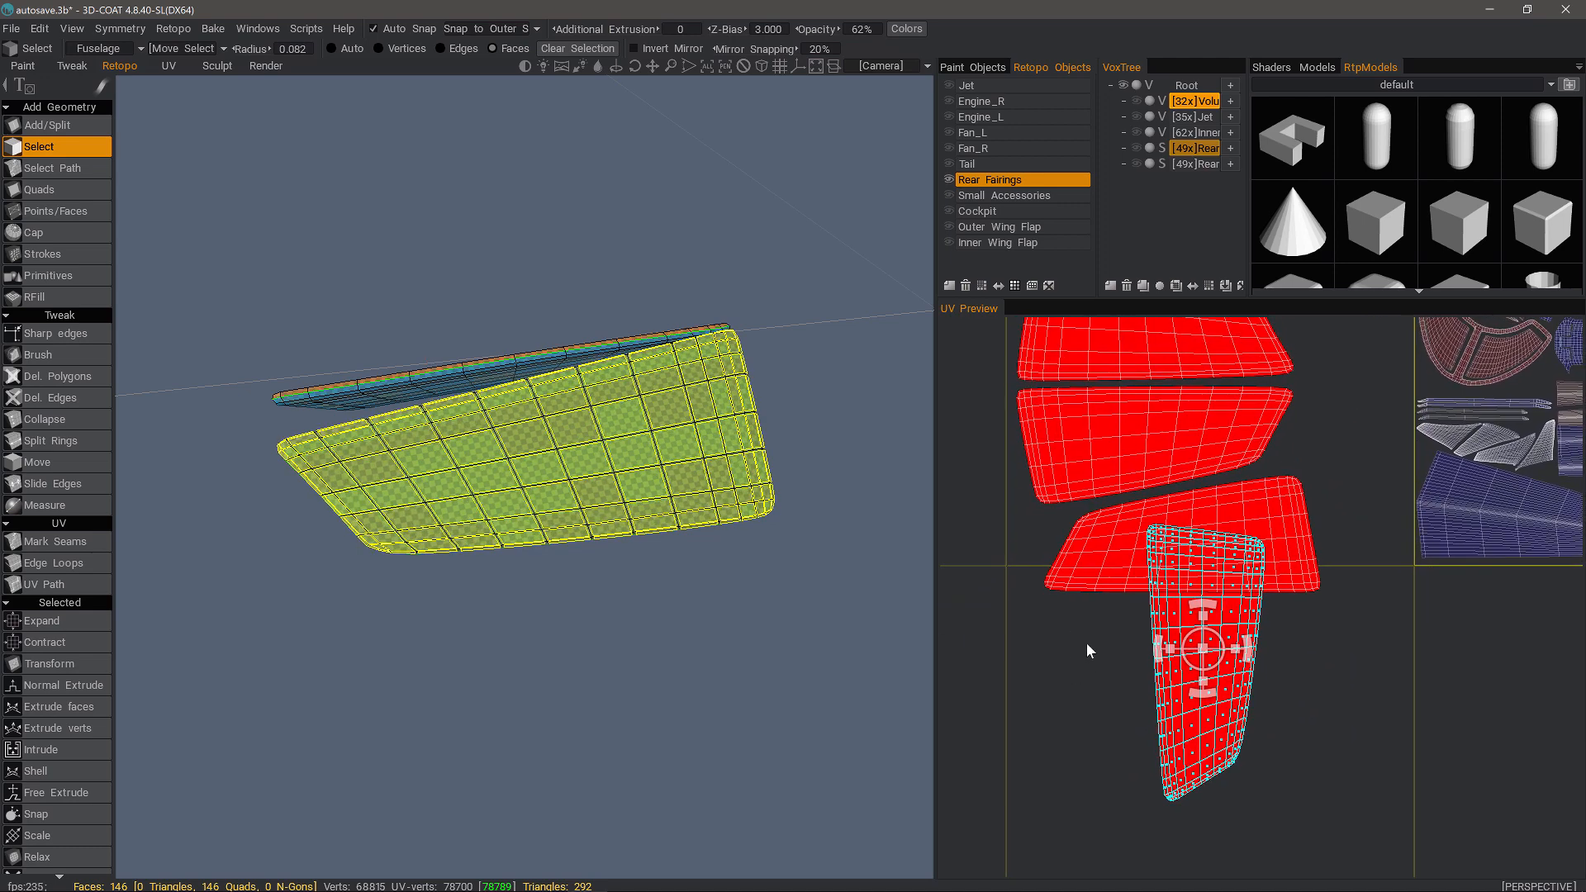
Switch to Islands mode to rotate and stack the fairing islands beside the tile
left_click(59, 542)
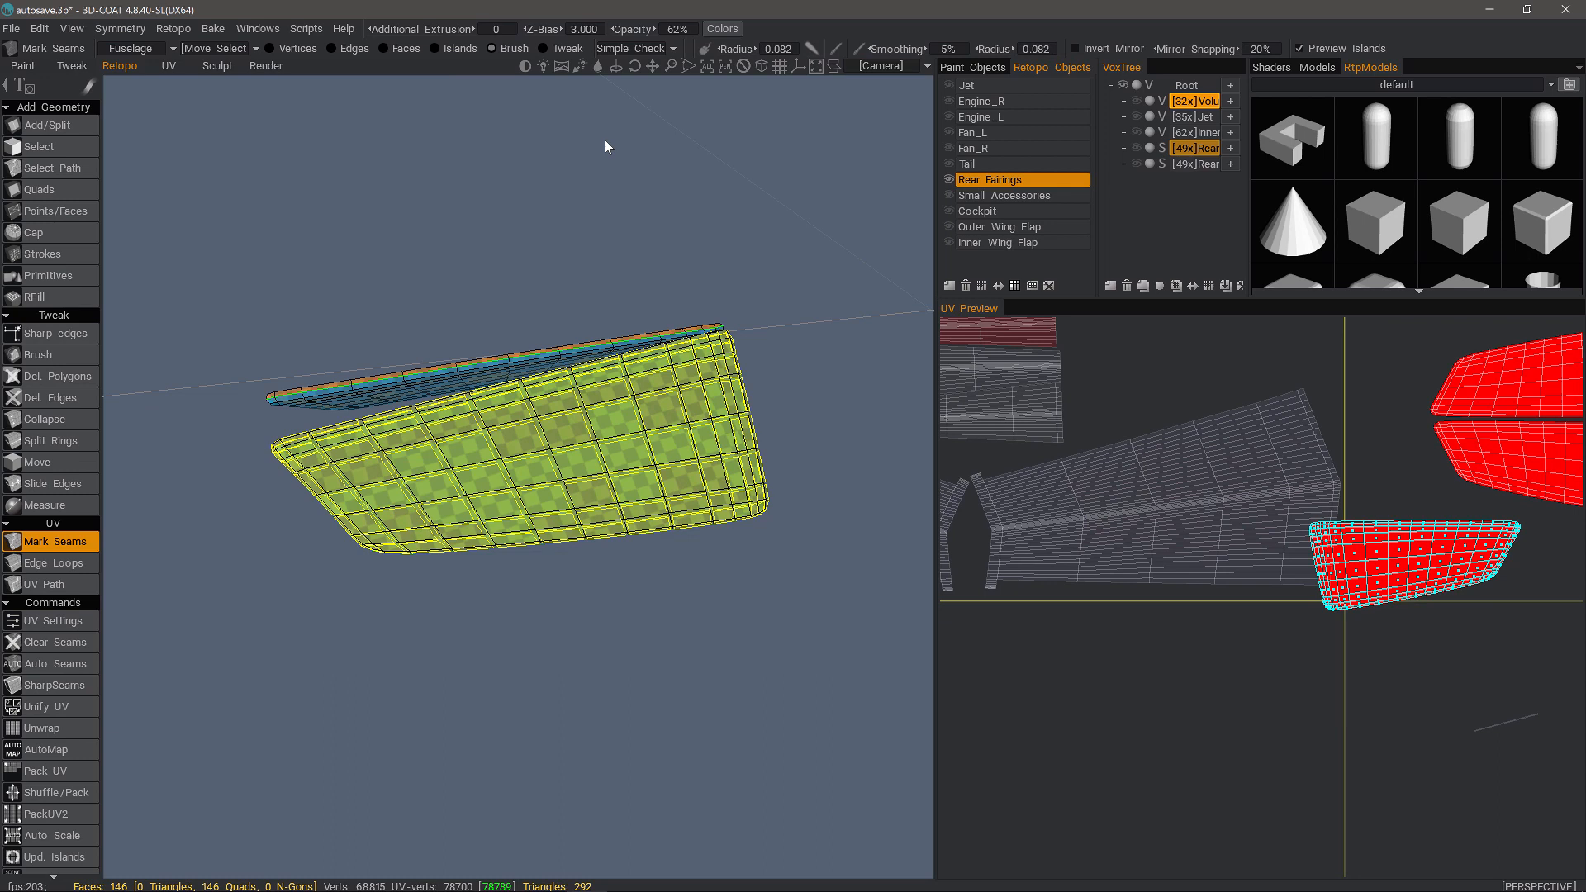
mouse_move(1299, 567)
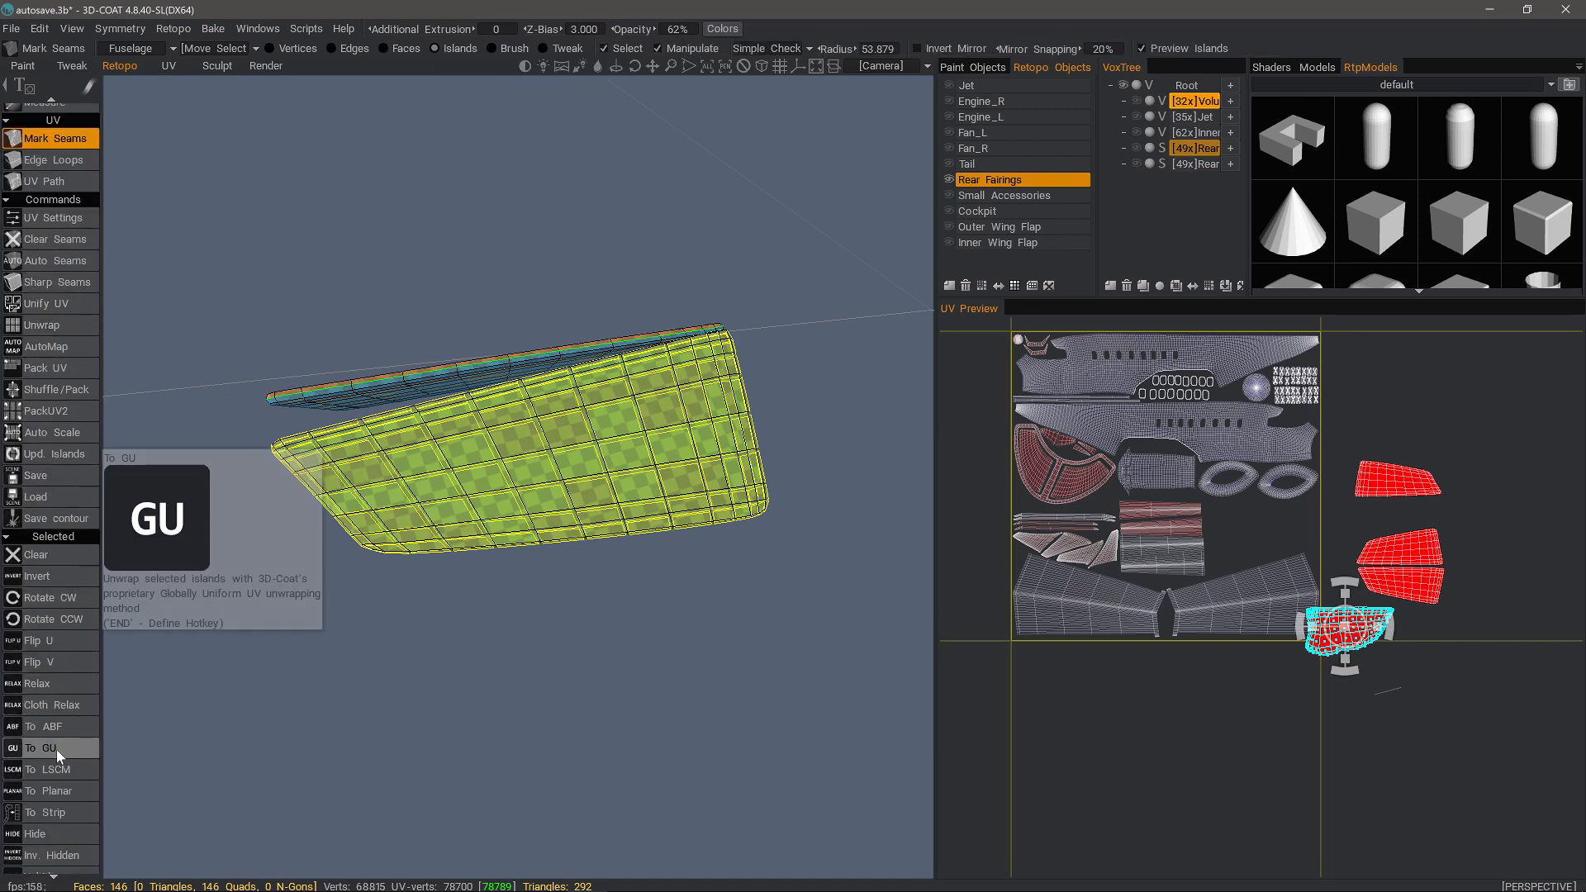
Re-flatten the island with To GU twice and drag it above the other fairing islands
left_click(43, 749)
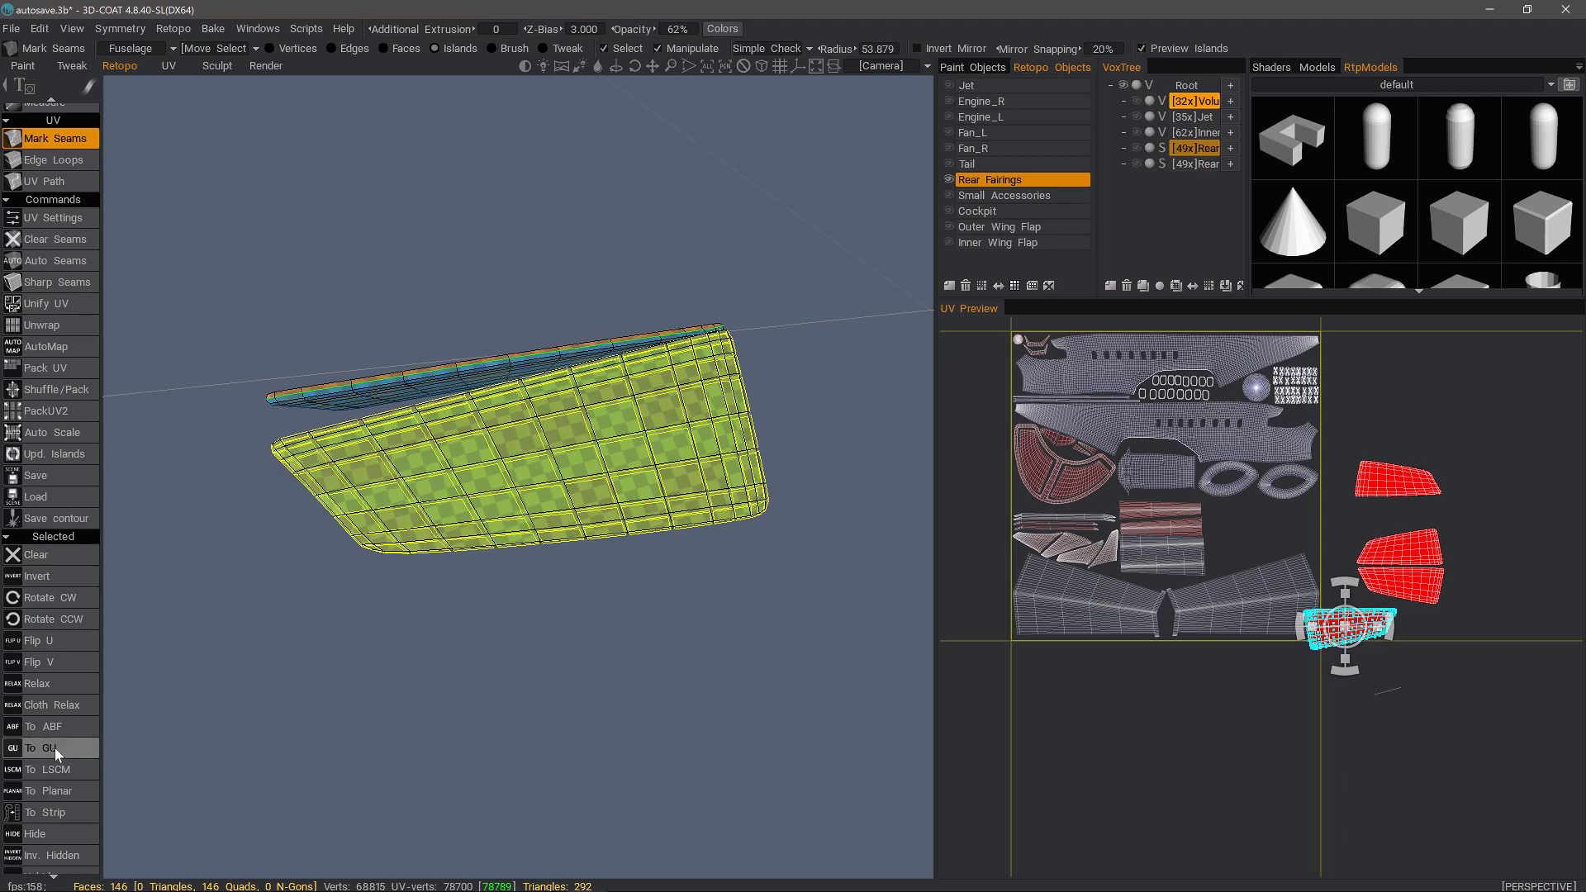
left_click(51, 747)
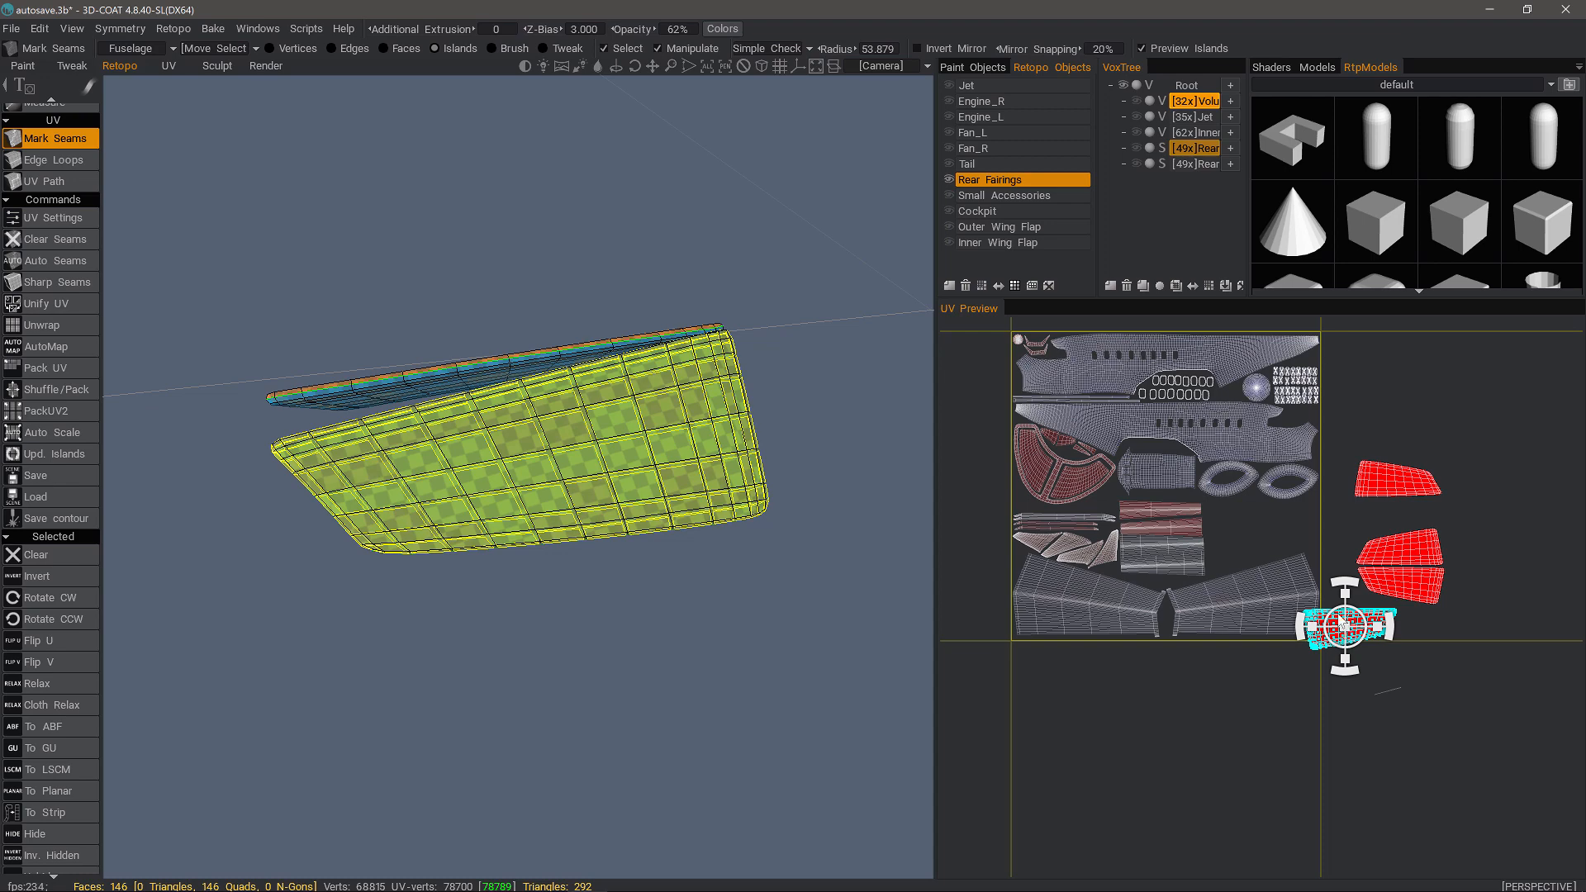
left_click_drag(1346, 628, 1392, 535)
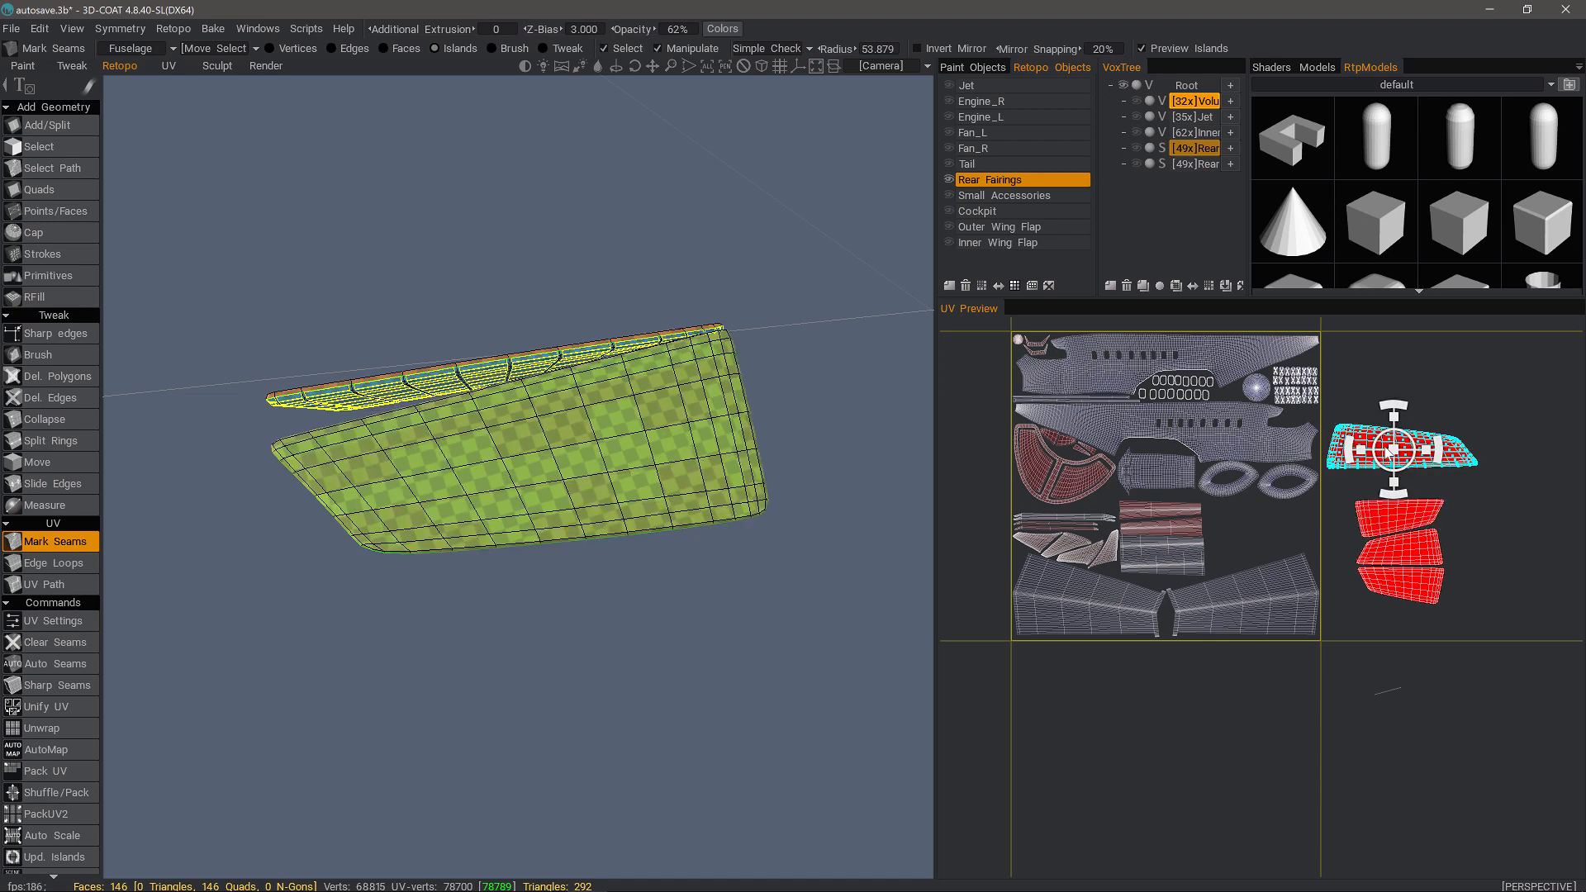
Group the three fairing islands together next to the Fuselage tile corner
key("ctrl+c")
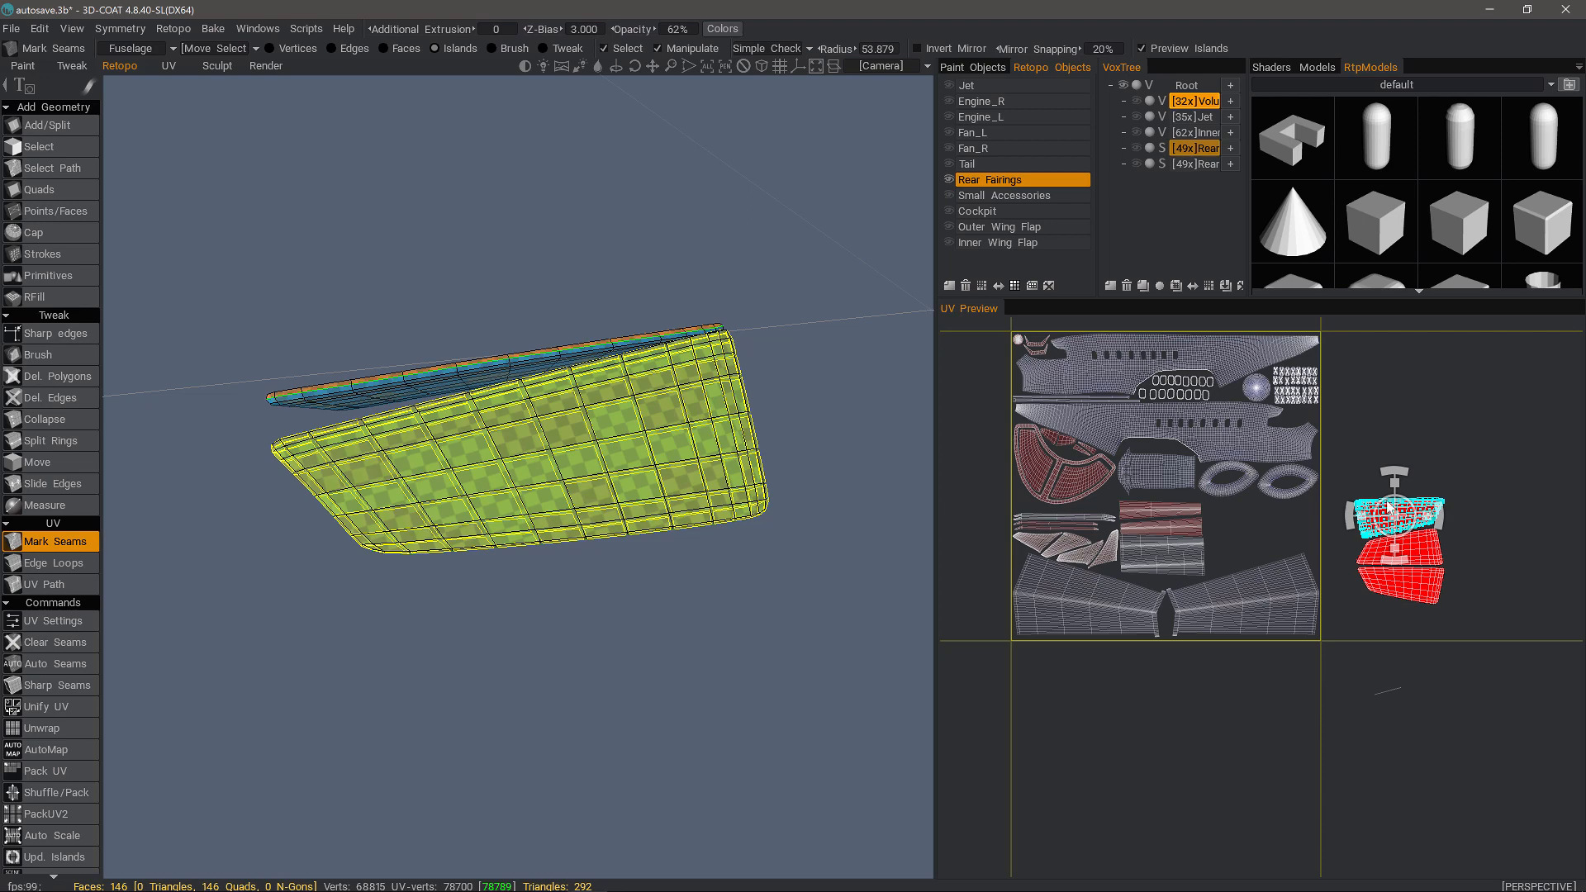
mouse_move(1316, 593)
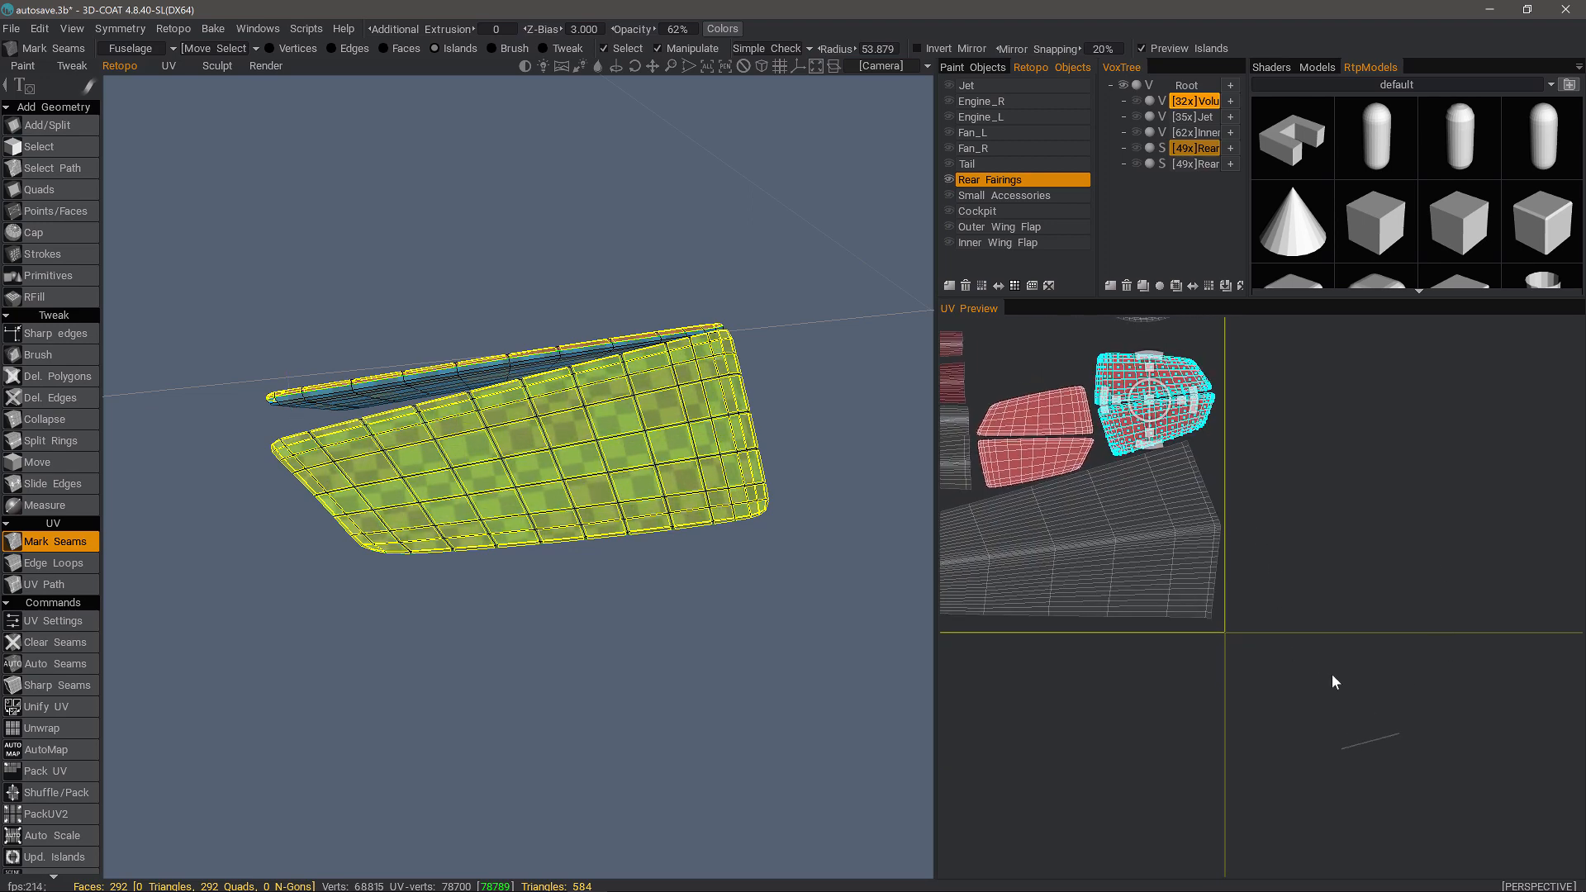
Pack the fairing islands into the Fuselage tile and straighten one face's UVs with To Strip
key("e")
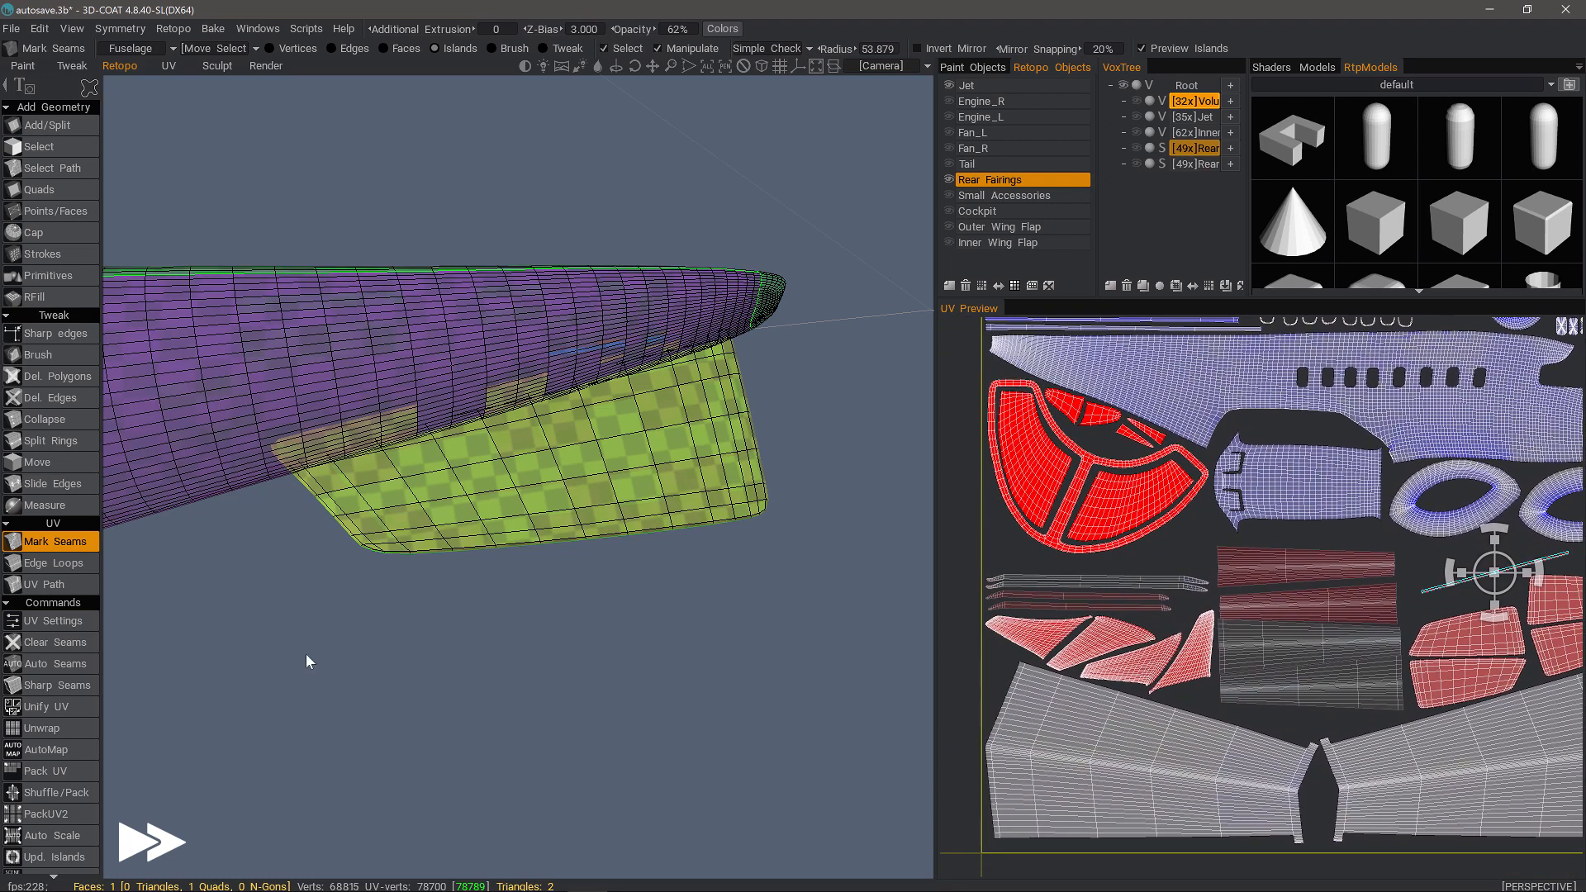
scroll("down", 3)
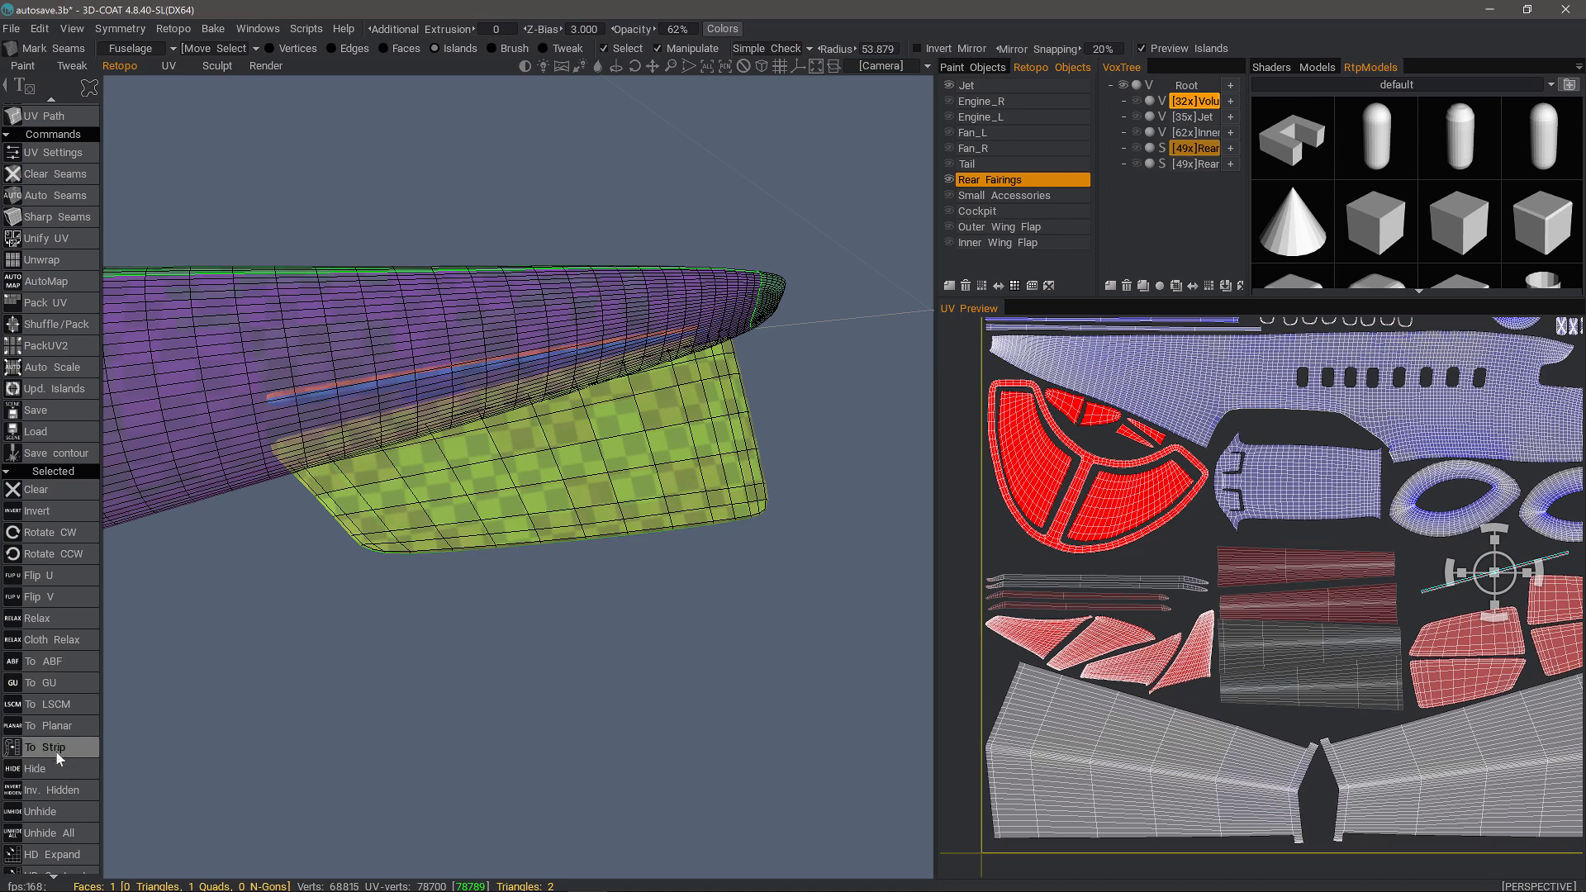
left_click(46, 747)
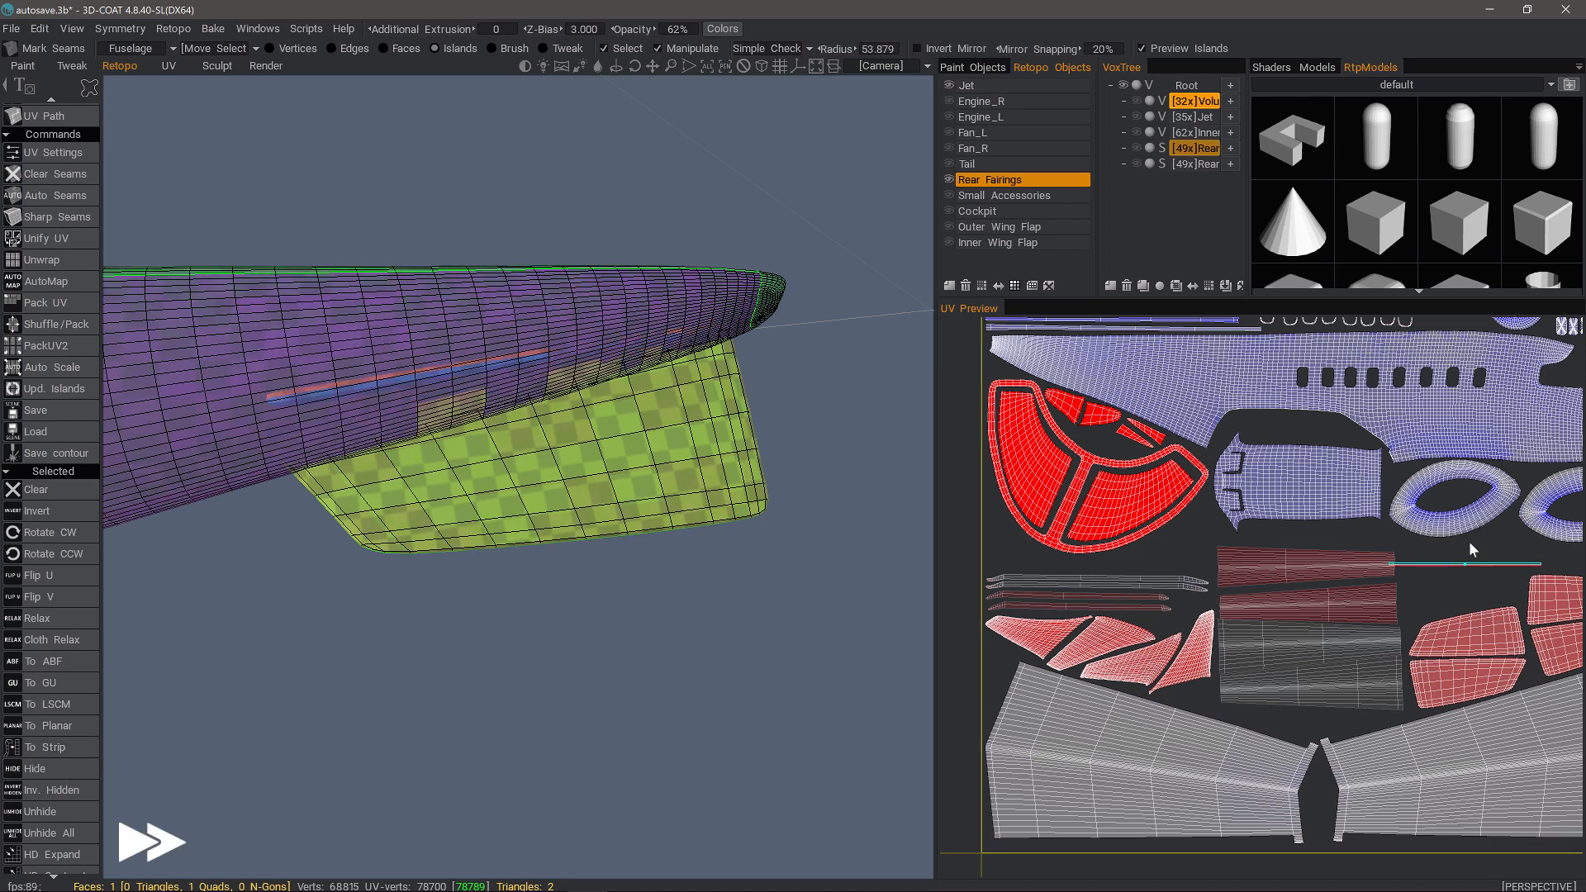